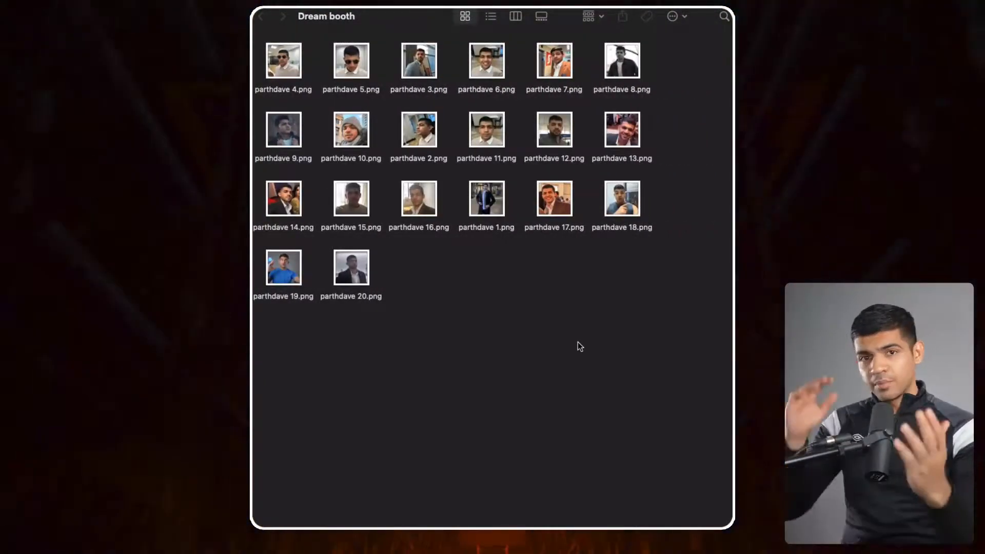
- Preview four face photos, close the preview, and close the compute resources panel
click(553, 61)
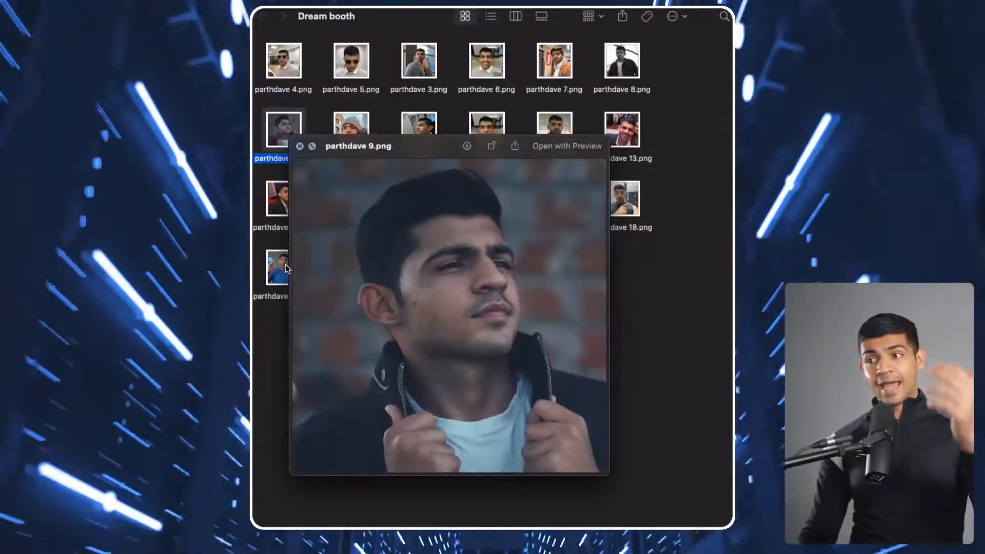
click(283, 60)
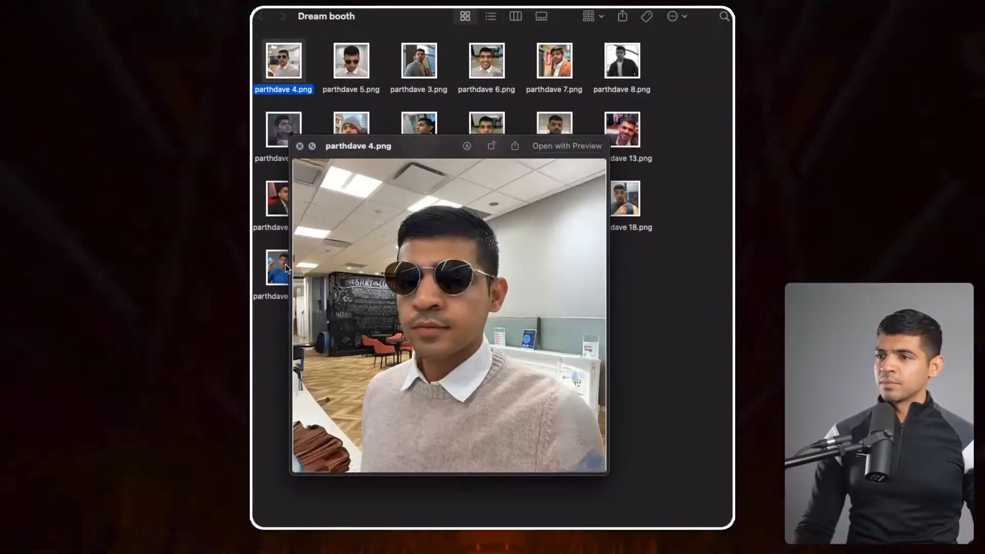
click(419, 61)
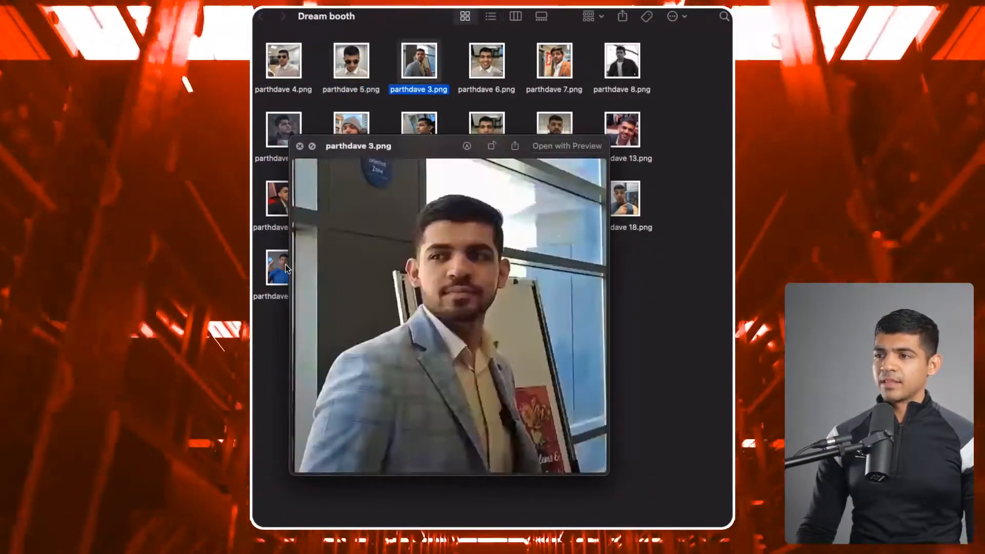
click(621, 61)
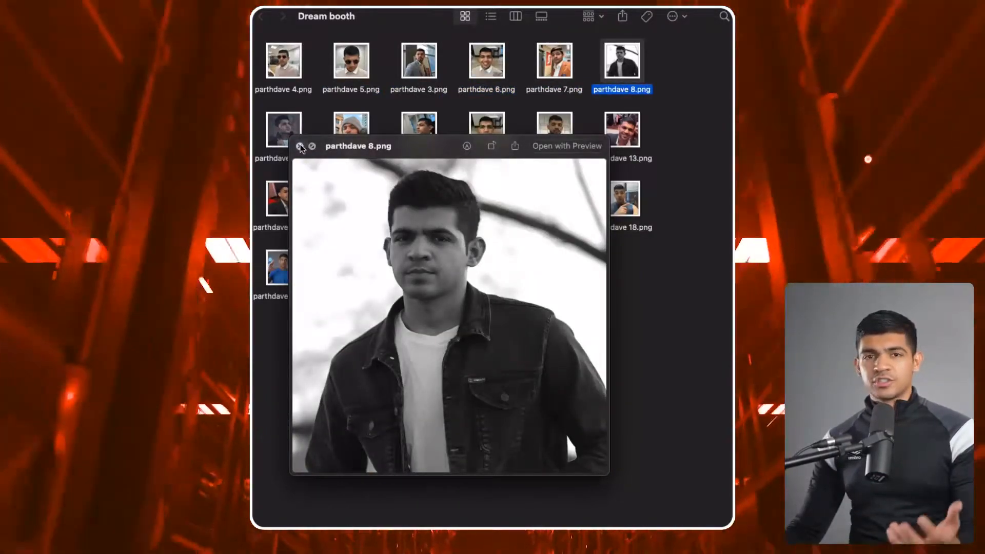
click(300, 146)
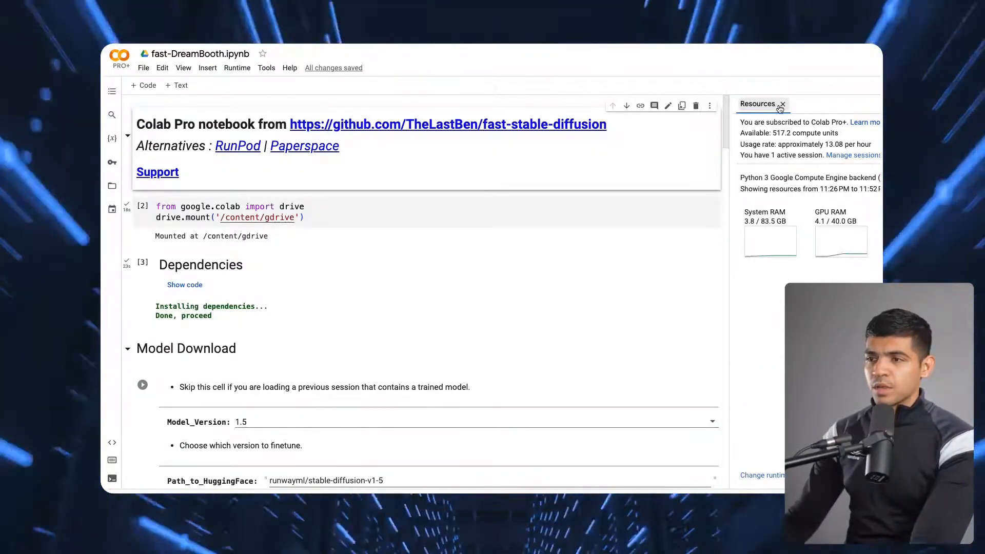
click(782, 104)
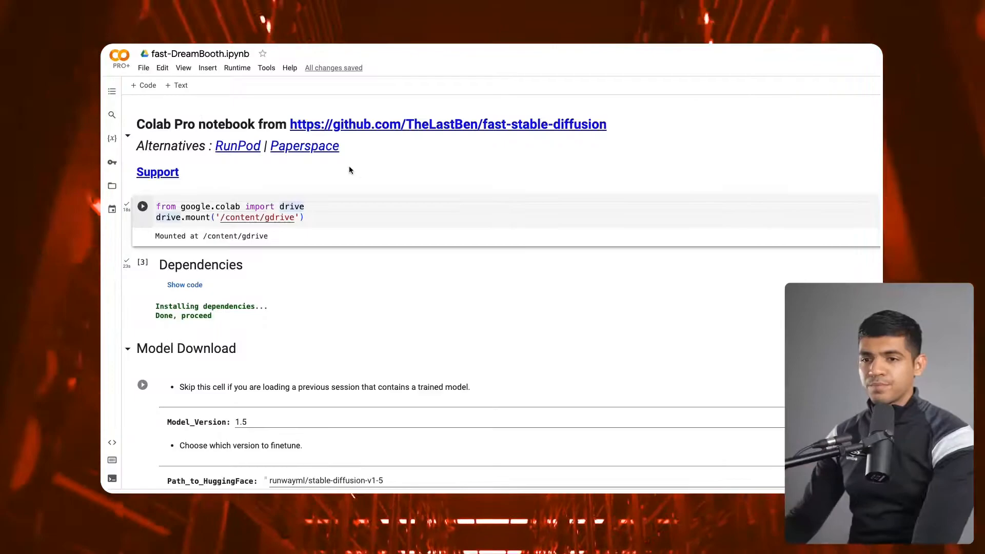
- Rerun the Drive mount cell, empty Path_to_HuggingFace, and type runwayml/stable-diffusion-v1-5
click(142, 206)
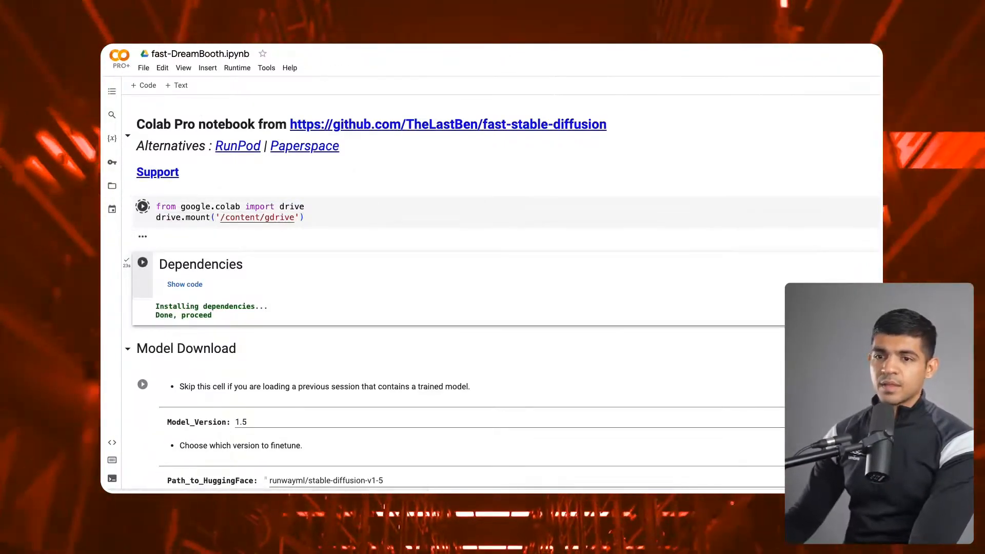
scroll(down, 3)
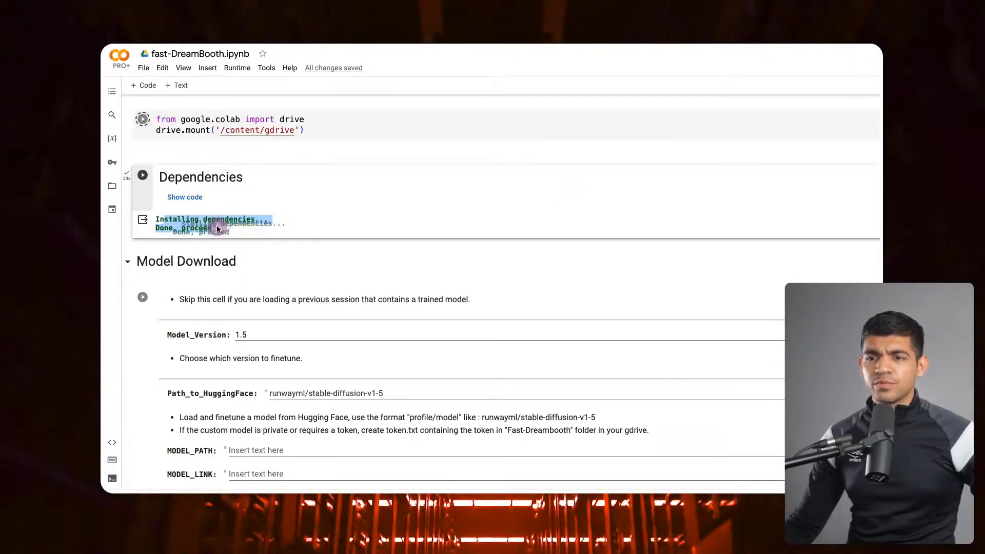
scroll(up, 3)
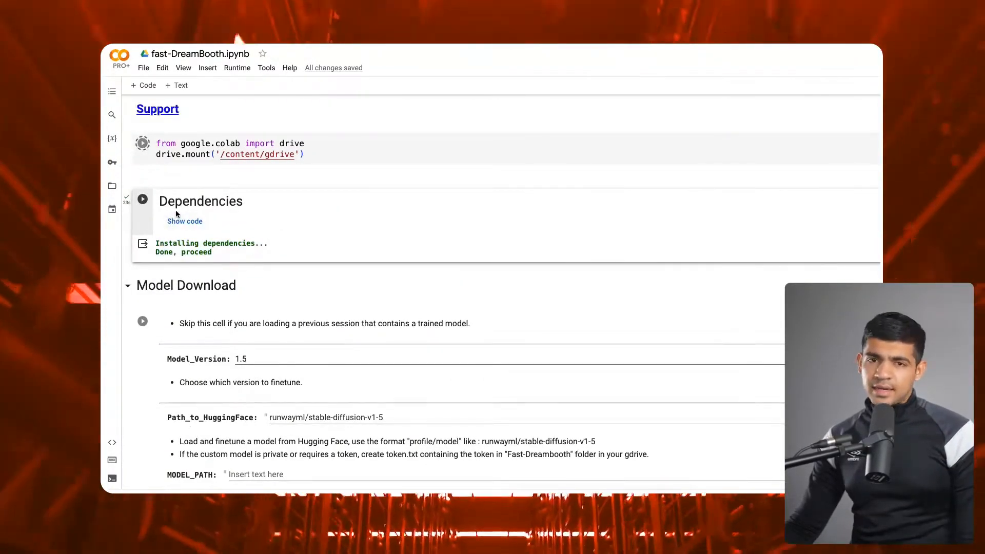
scroll(down, 3)
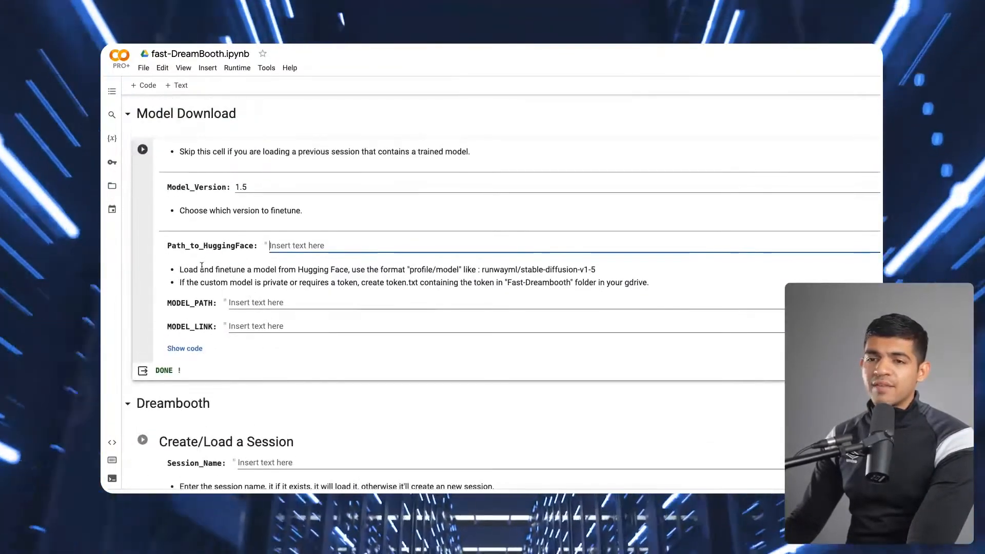
text(x)
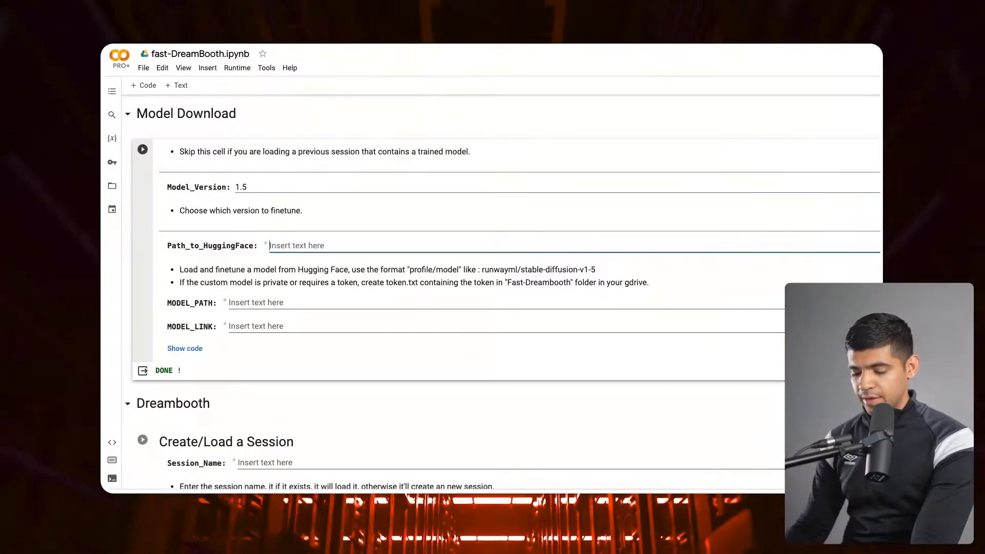
text(runwayml/stable-diffusion-v1-5)
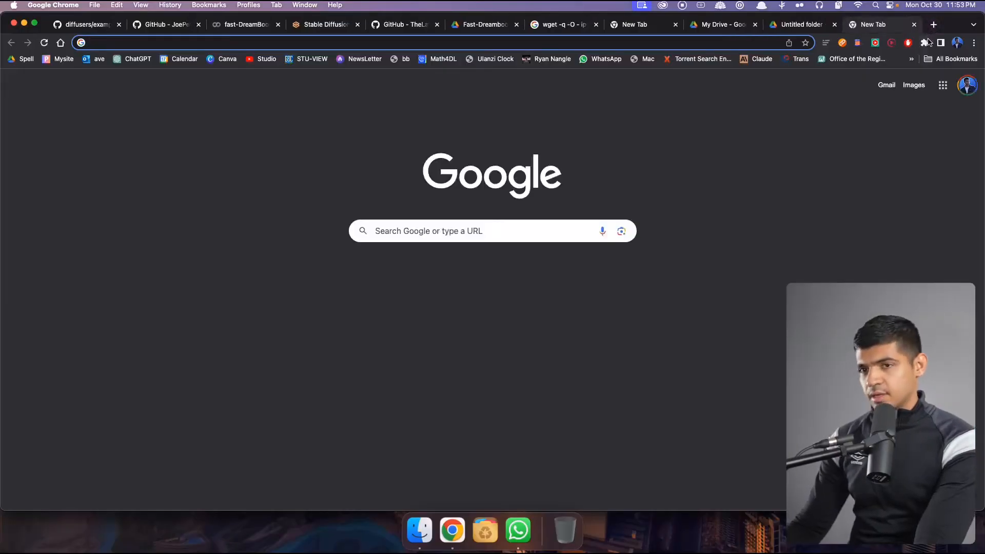
- Search Google for runwayml/stable-diffusion-v1-5 and open its Hugging Face result
text(runwayml/stable-diffusion-v1-5)
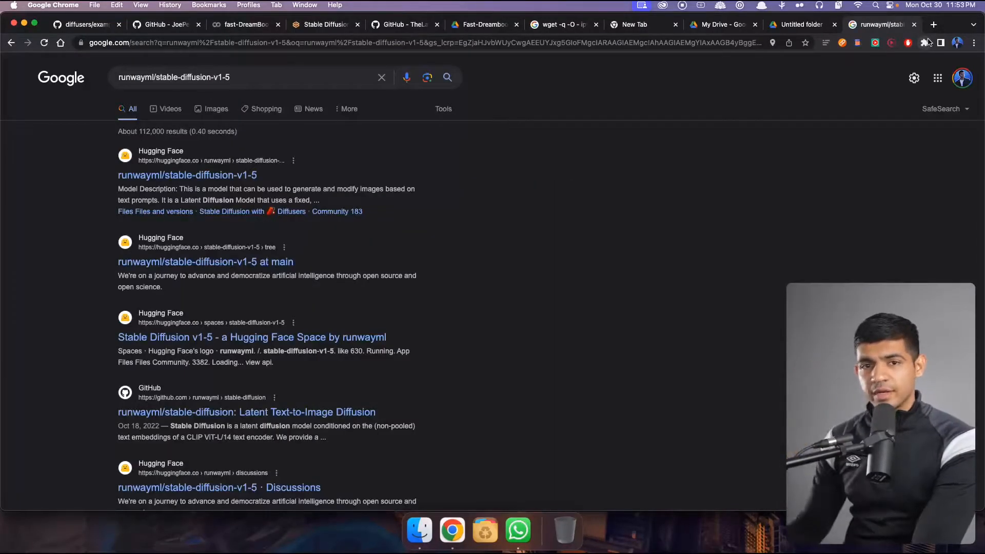
click(187, 174)
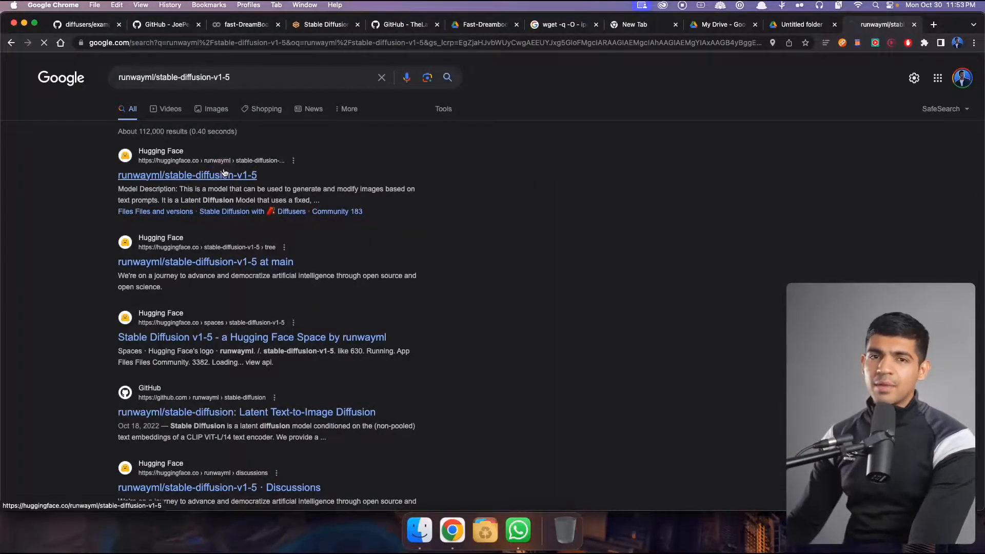
click(187, 174)
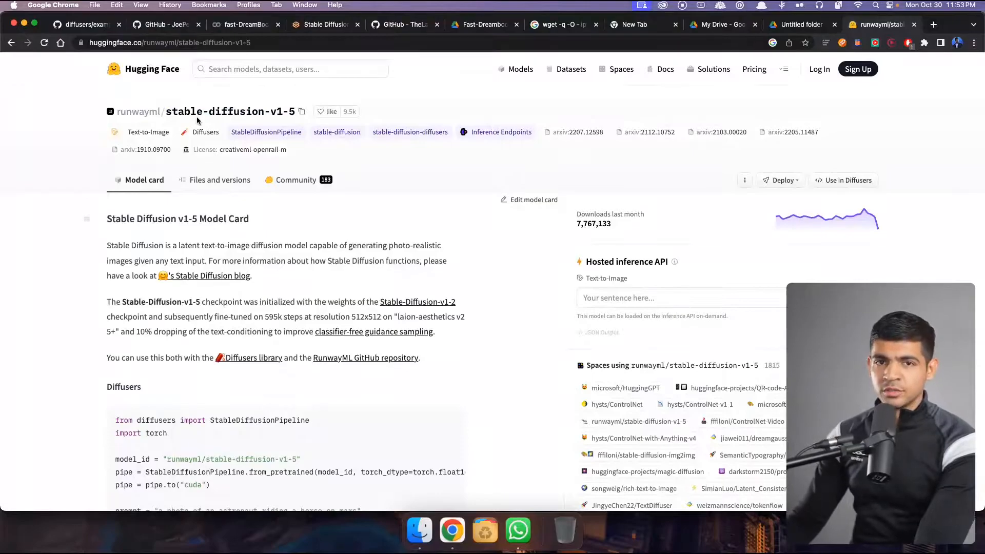
mouse_move(409, 132)
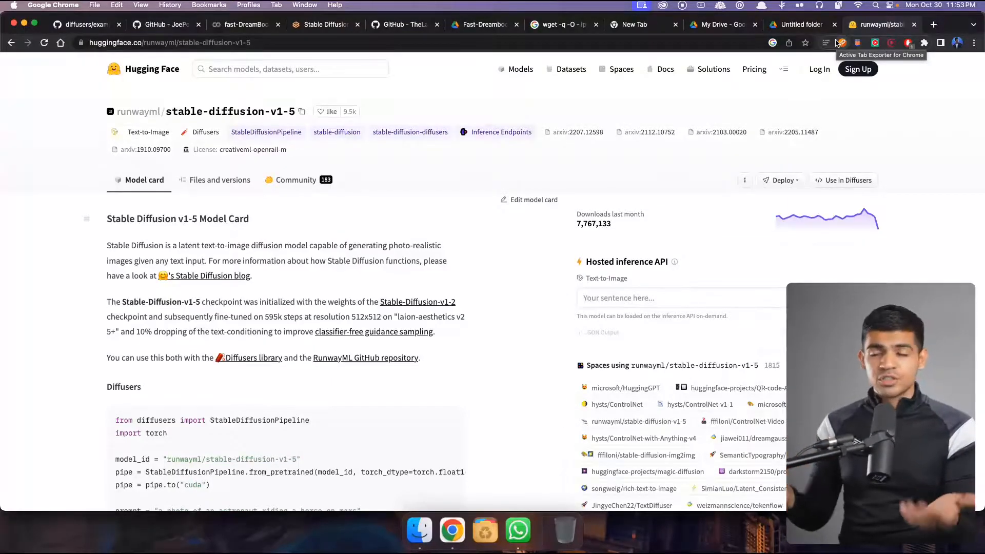
mouse_move(661, 30)
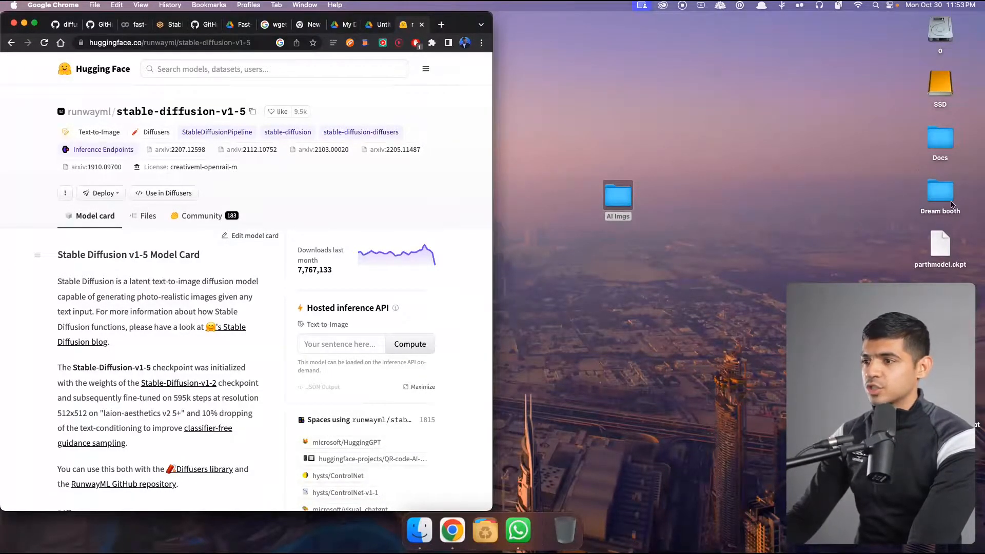
- Open the desktop Dream booth folder of twenty face photos beside Chrome
double_click(940, 191)
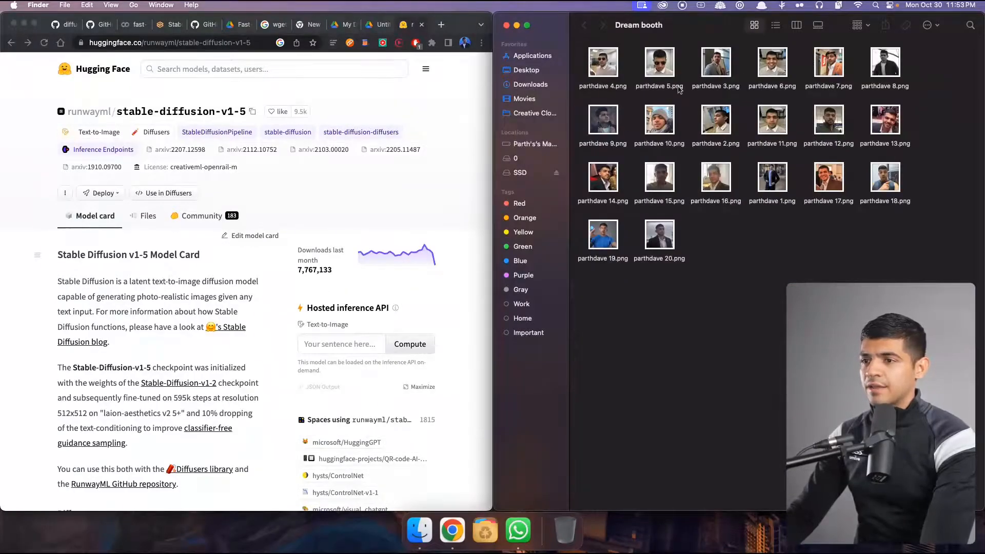
mouse_move(686, 109)
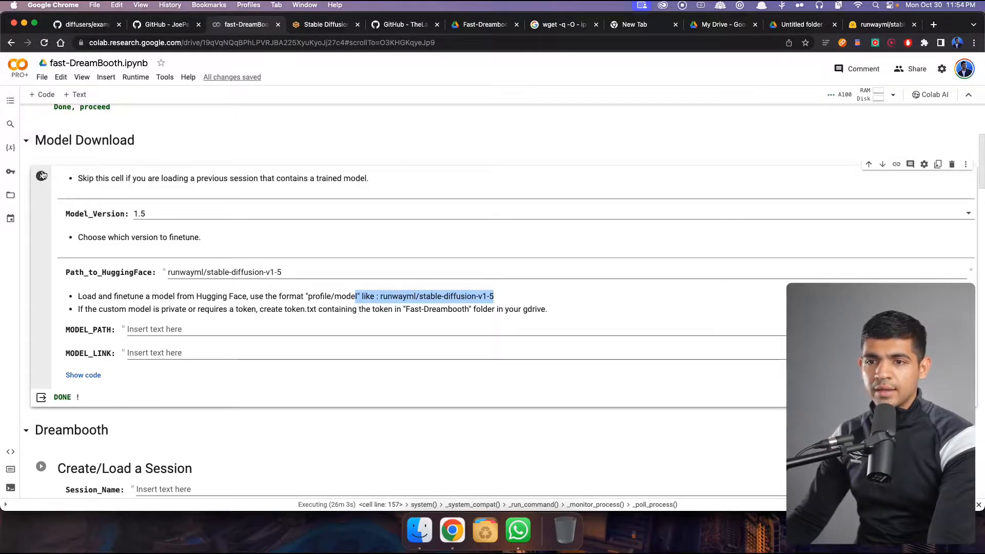
mouse_move(138, 269)
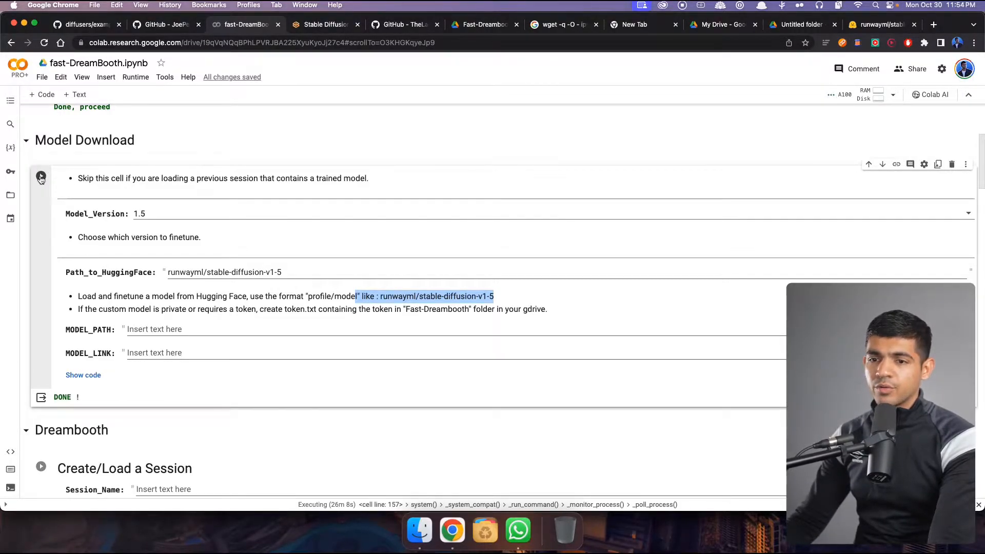
- Run Model Download with Path_to_HuggingFace set to runwayml/stable-diffusion-v1-5
scroll(down, 3)
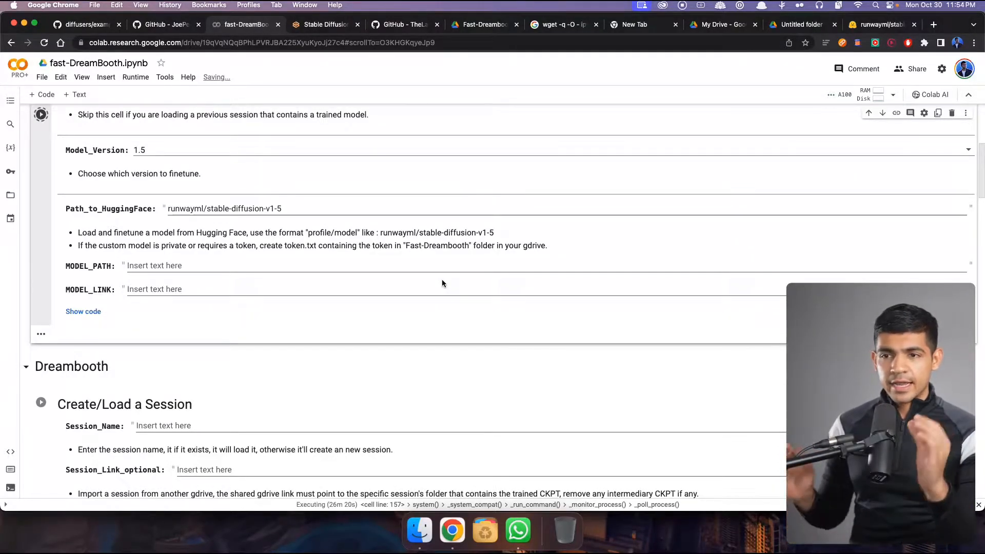
mouse_move(369, 203)
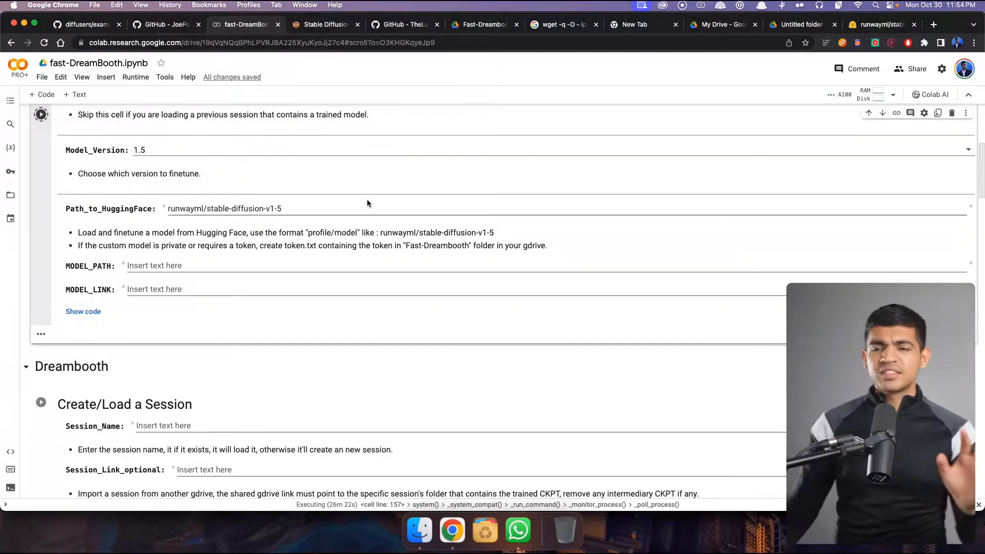
scroll(down, 3)
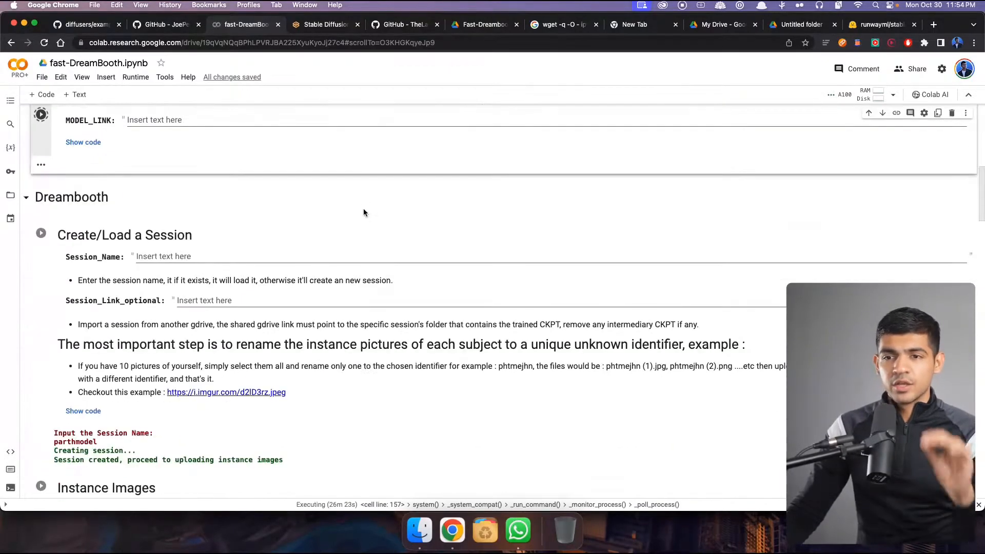
scroll(down, 3)
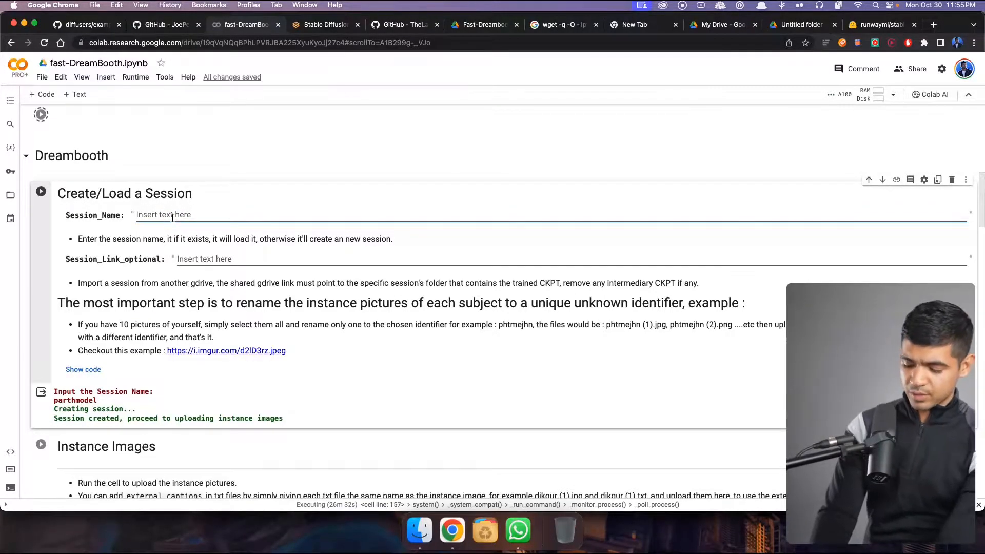
- Enter 'parth' as Session_Name in the Create/Load a Session cell
text(parth)
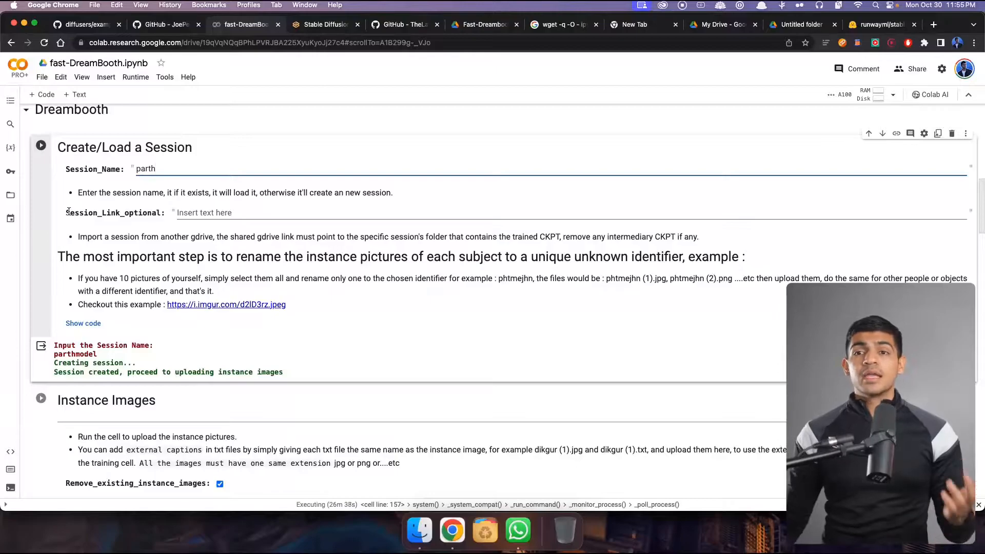
mouse_move(40, 145)
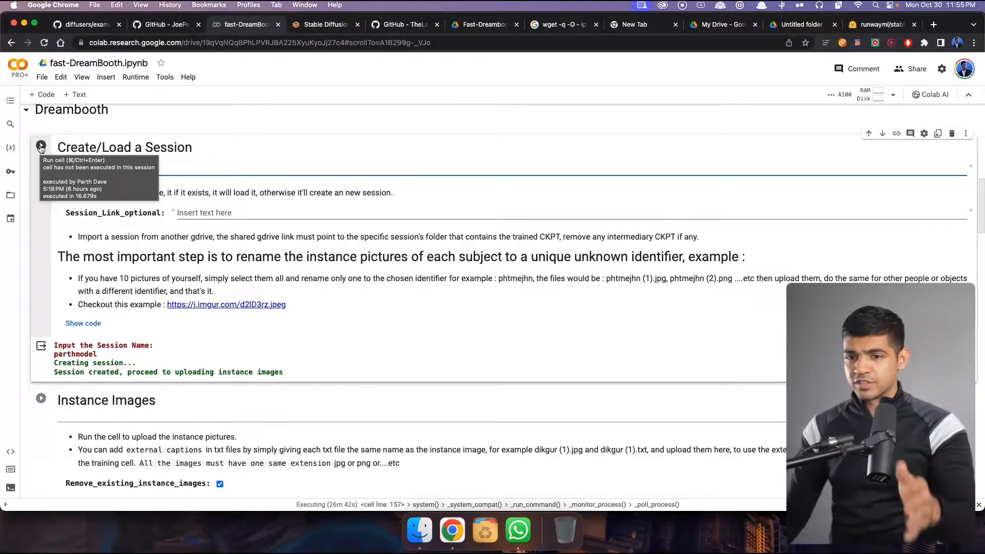
scroll(down, 3)
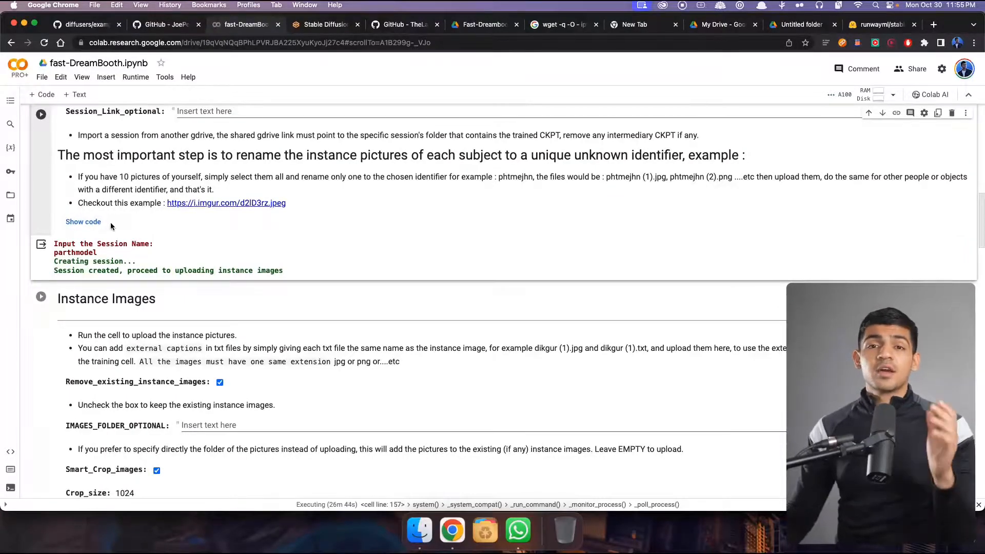
mouse_move(99, 213)
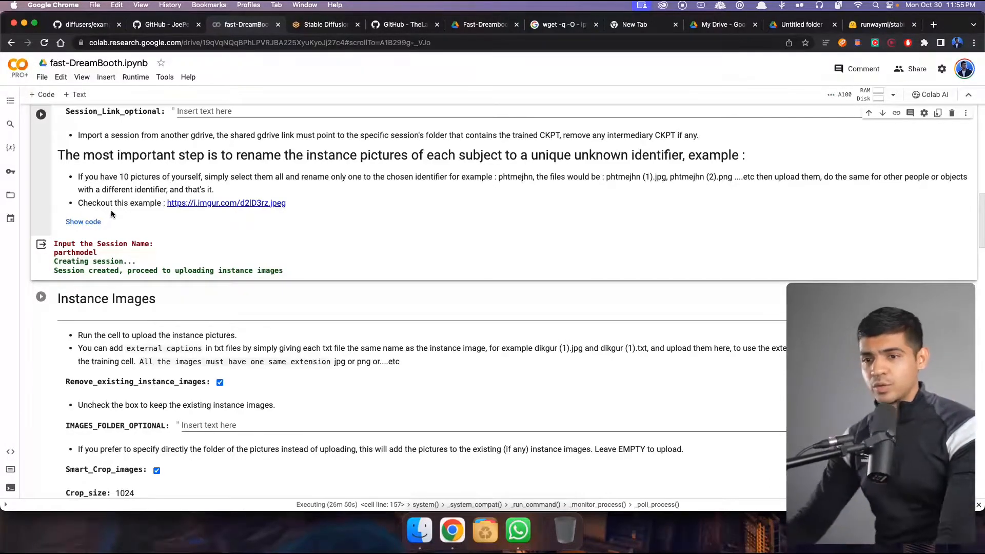
scroll(down, 3)
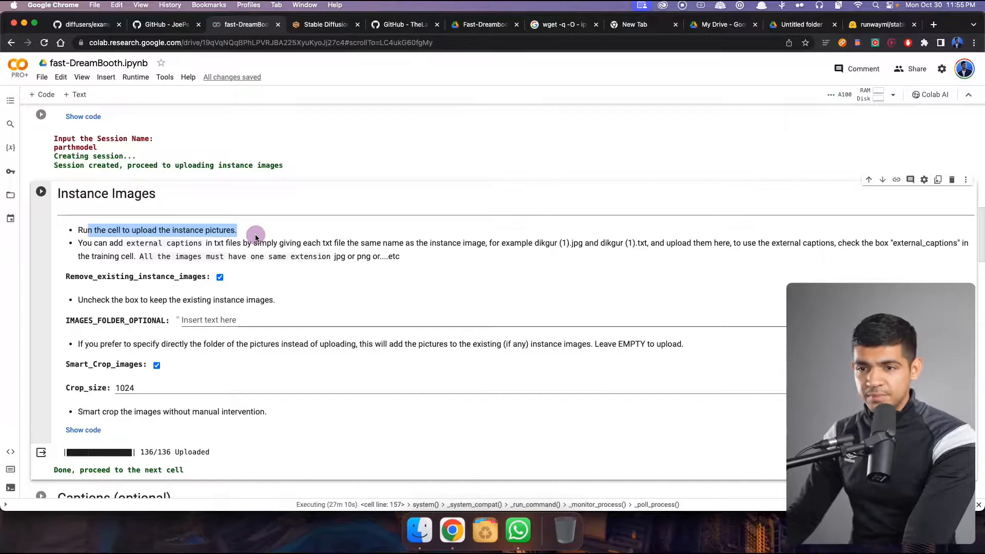
- Open the Instance Images Crop_size dropdown and leave it at 1024
scroll(down, 3)
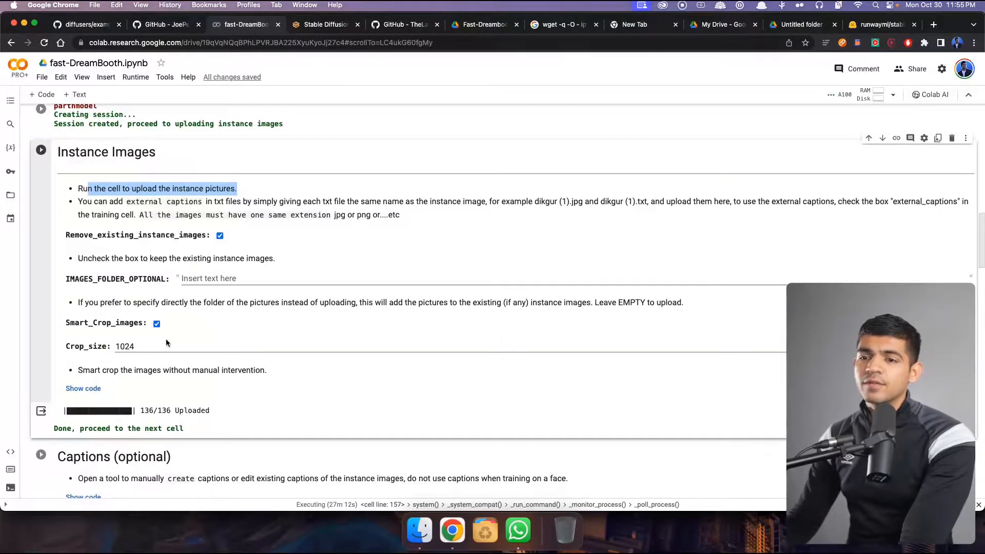
click(124, 347)
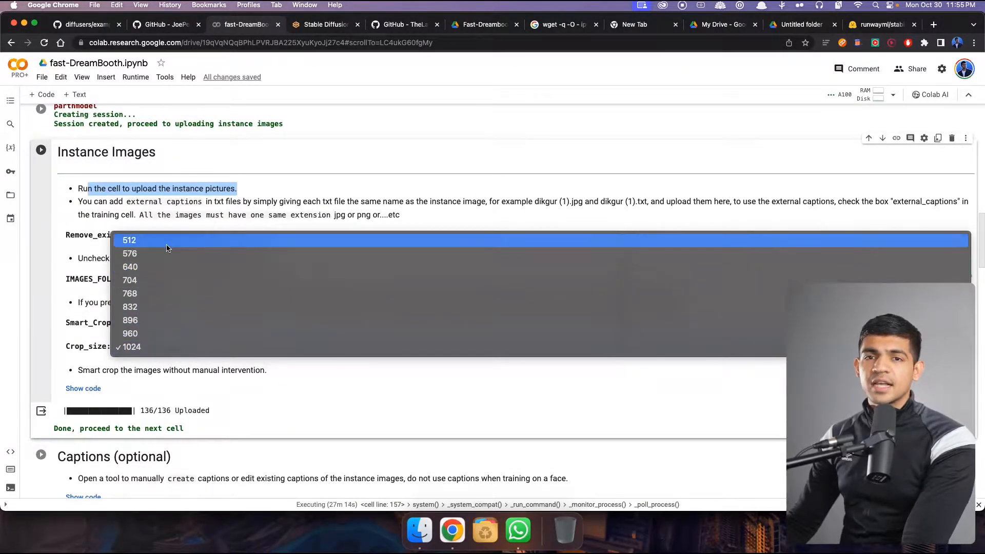
click(131, 347)
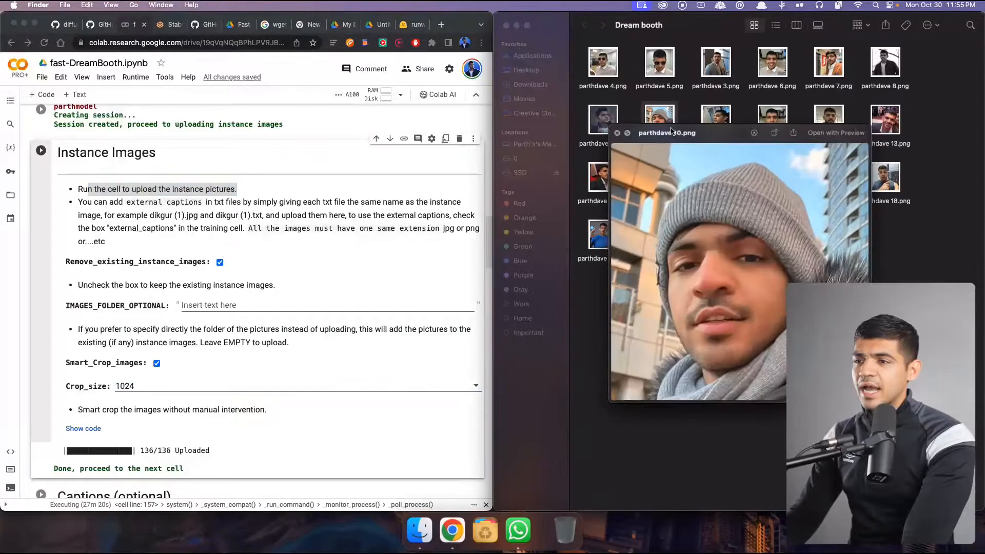
- Preview another Dream booth photo, close the preview, and reopen the crop size choices
click(659, 119)
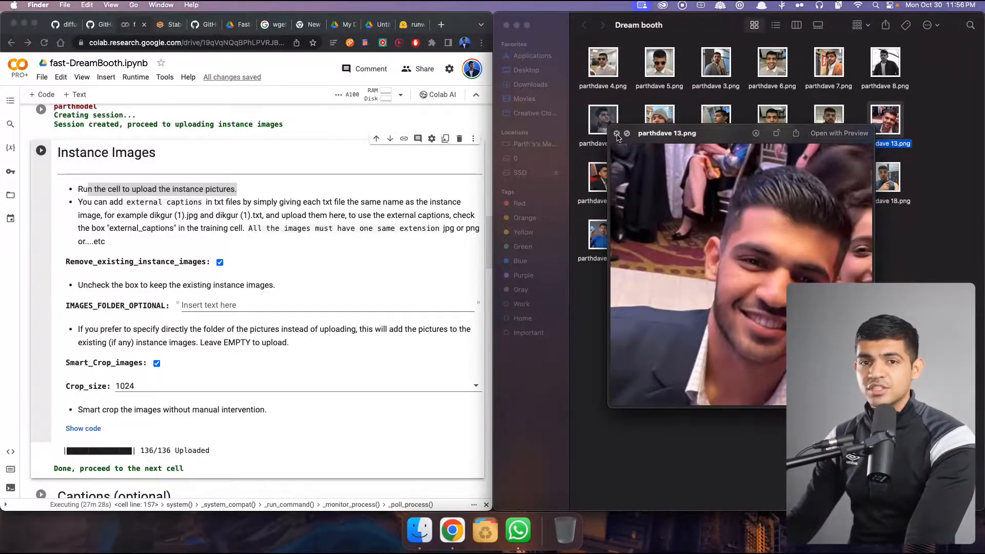
click(616, 133)
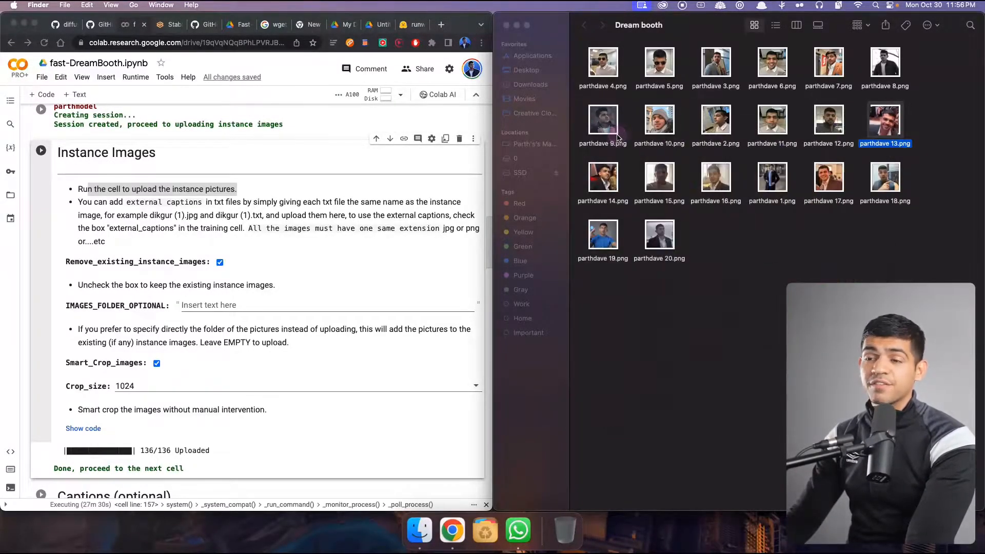
click(349, 264)
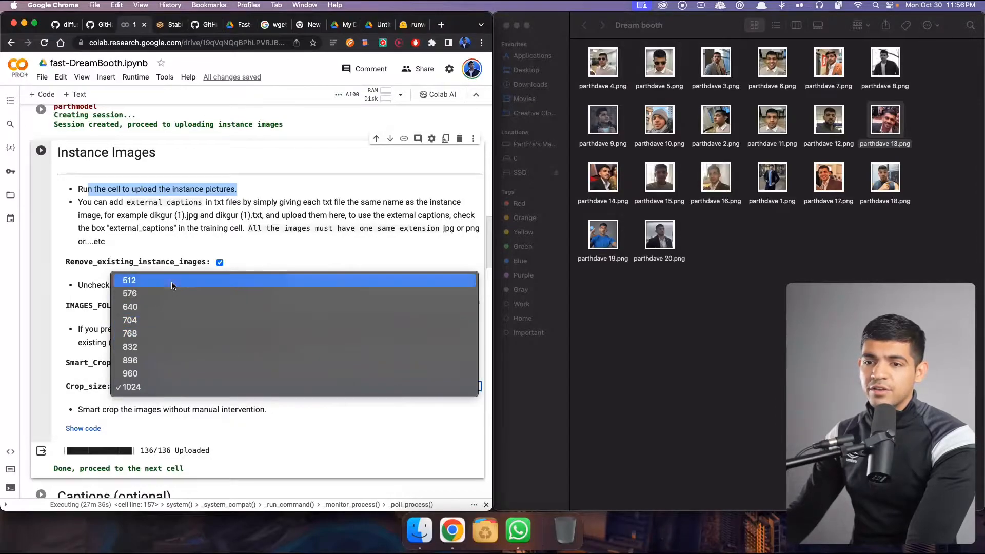
- Choose crop size 512 and scroll to the Start DreamBooth training cell
click(129, 280)
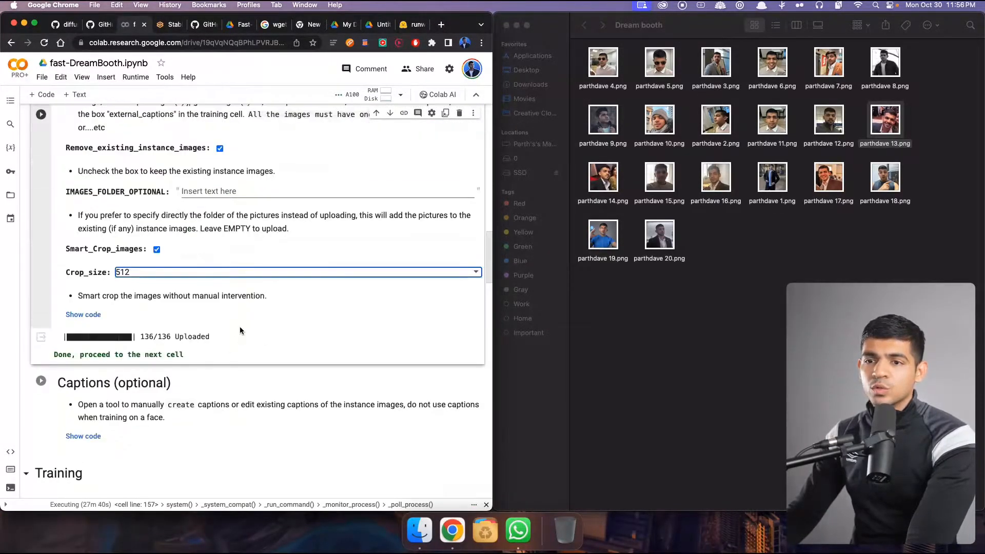
scroll(up, 3)
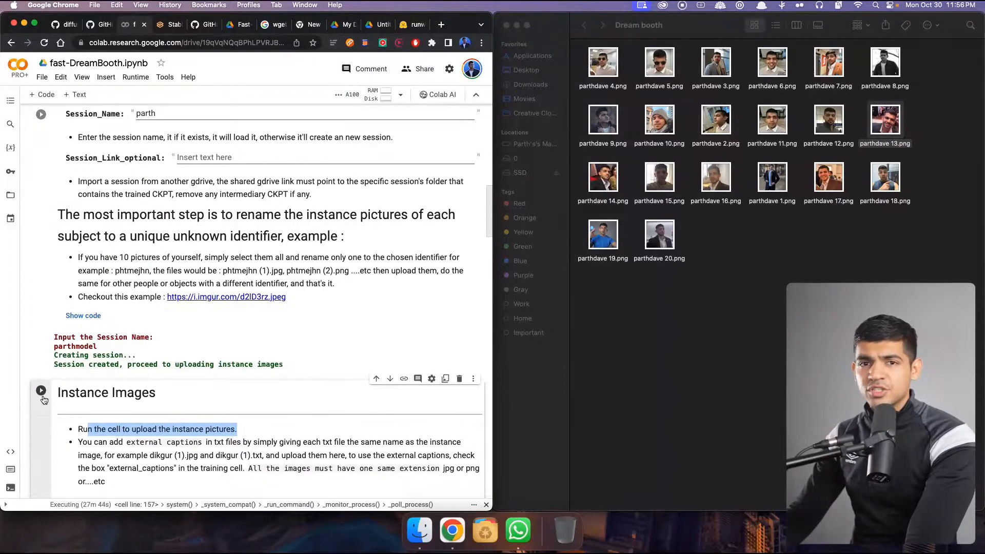
scroll(down, 3)
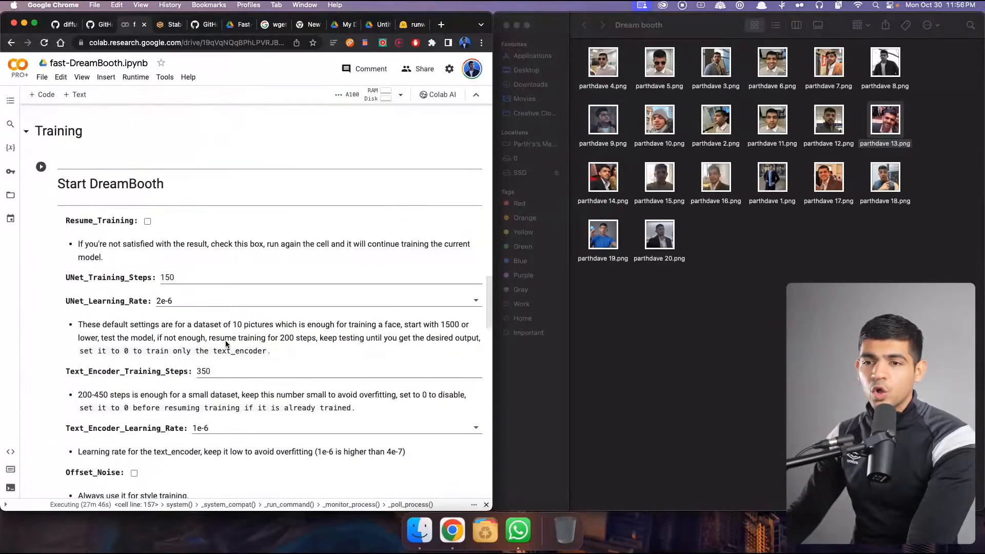
scroll(down, 3)
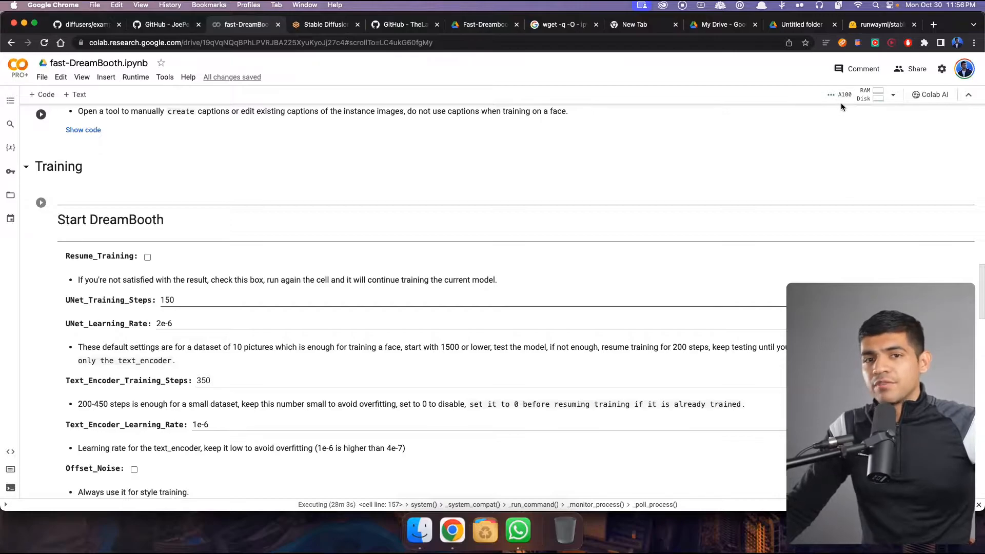
- View RAM, GPU and disk usage, then scroll to the CKPT-saved DONE message
click(872, 94)
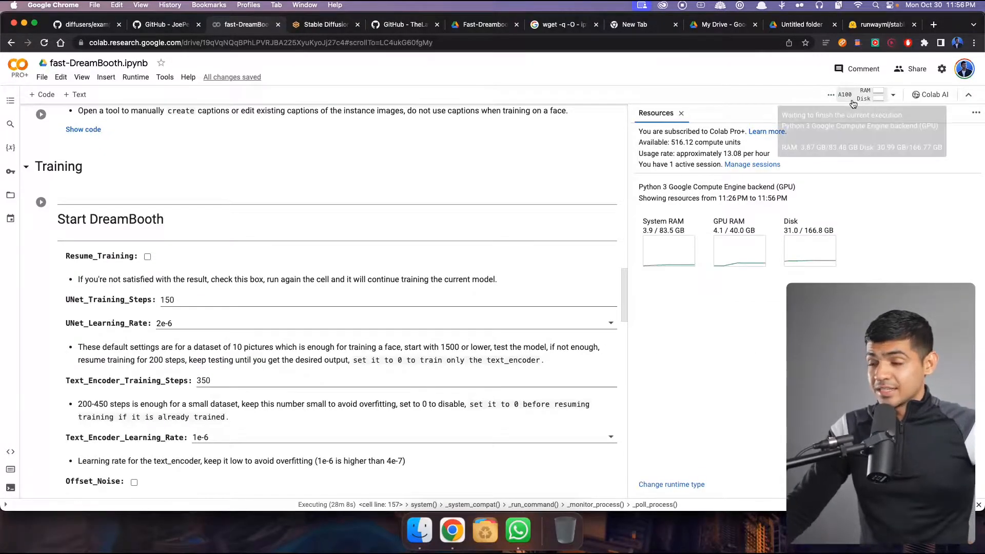
mouse_move(686, 238)
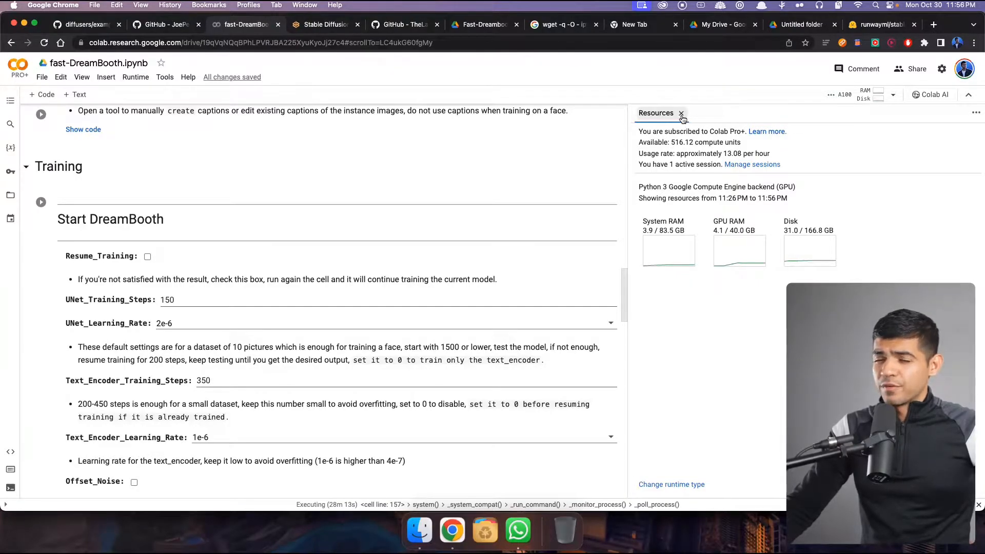
scroll(down, 3)
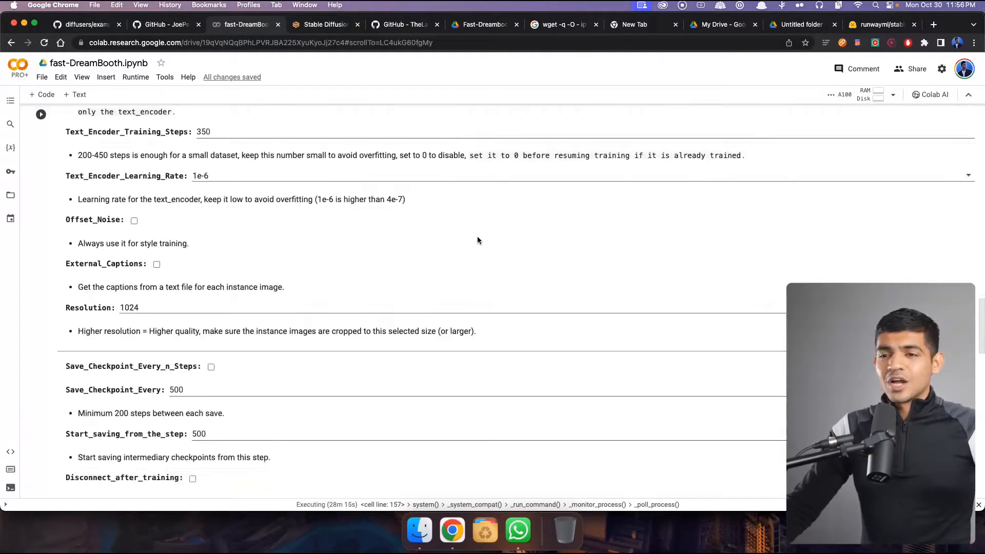
scroll(down, 3)
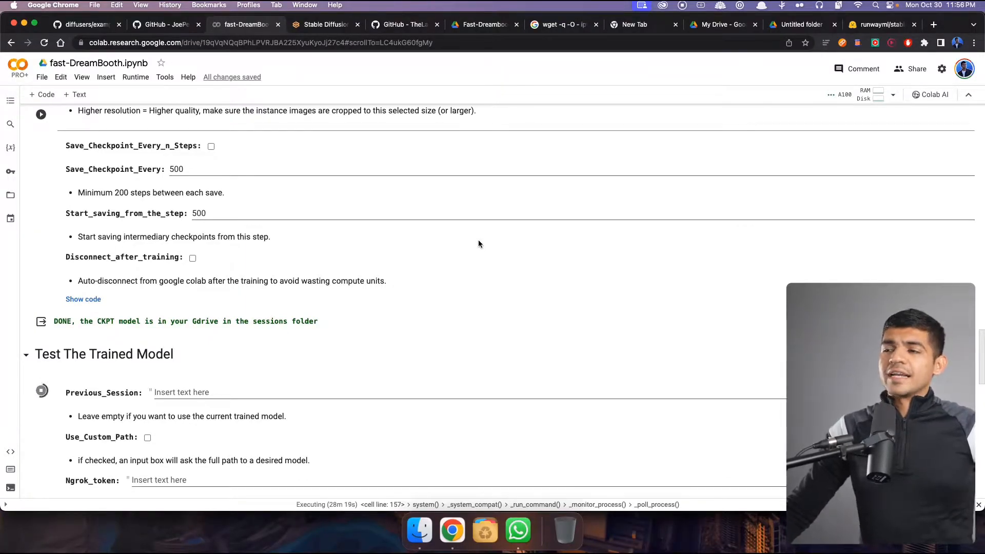
mouse_move(494, 234)
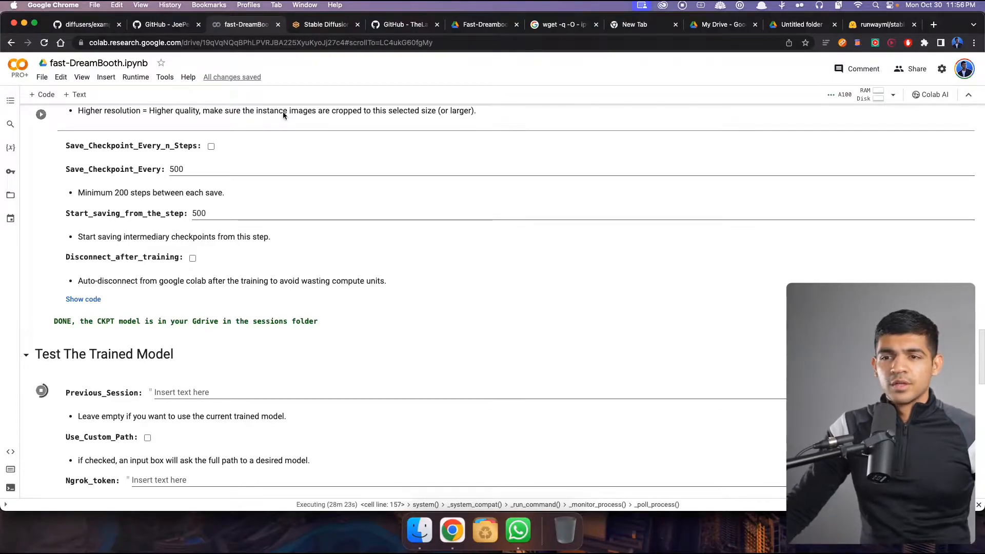
scroll(down, 3)
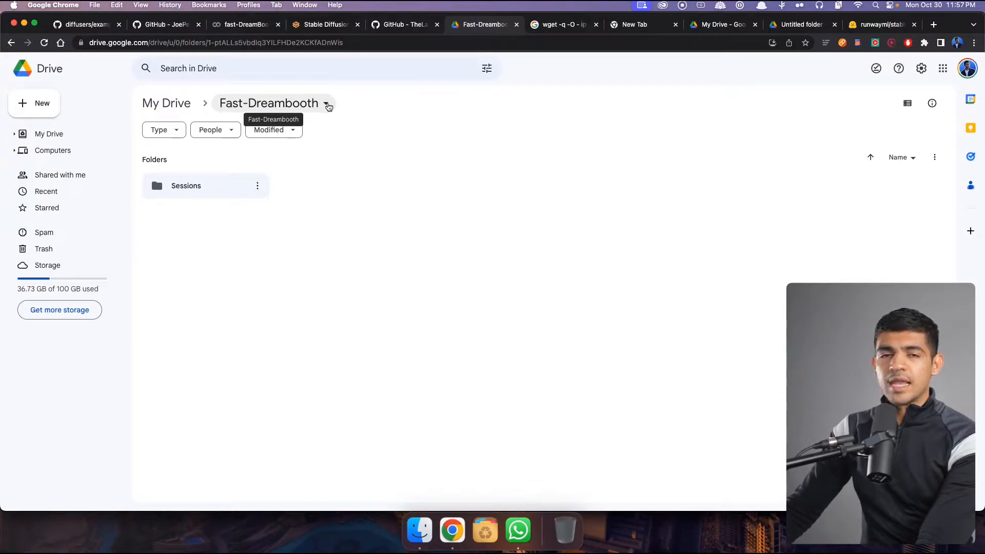
mouse_move(237, 107)
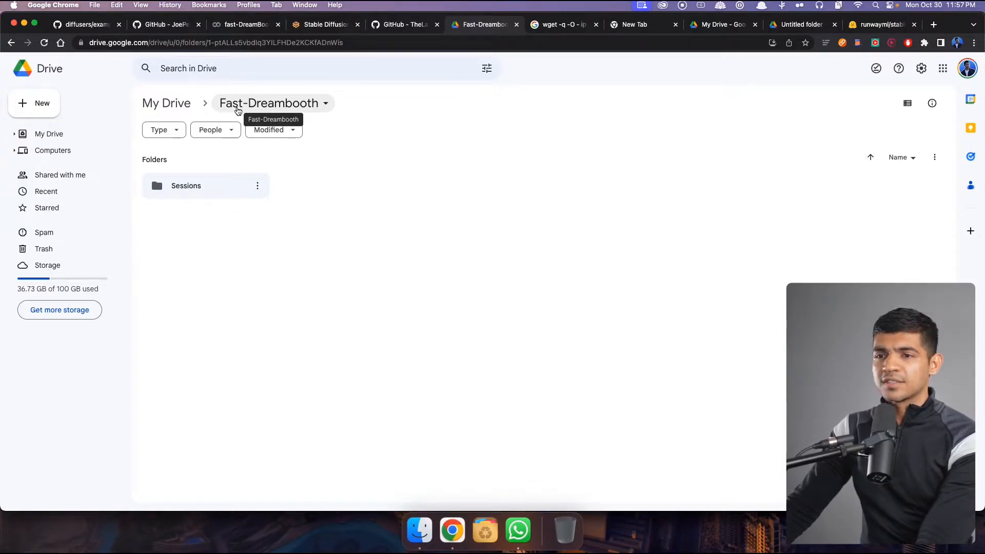
- Open Sessions > parthmodel in Drive and view parthmodel.ckpt's file details
click(185, 185)
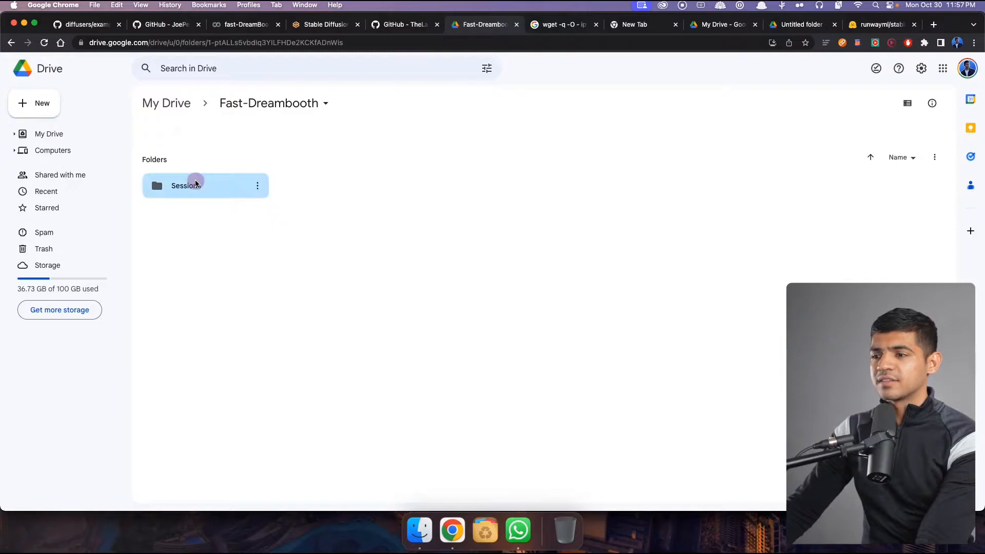
double_click(185, 185)
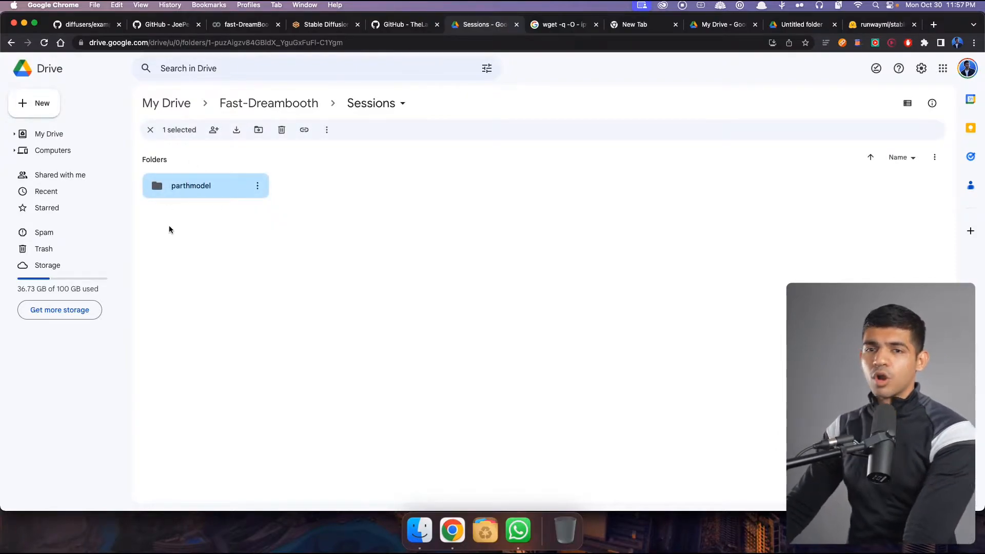
mouse_move(191, 194)
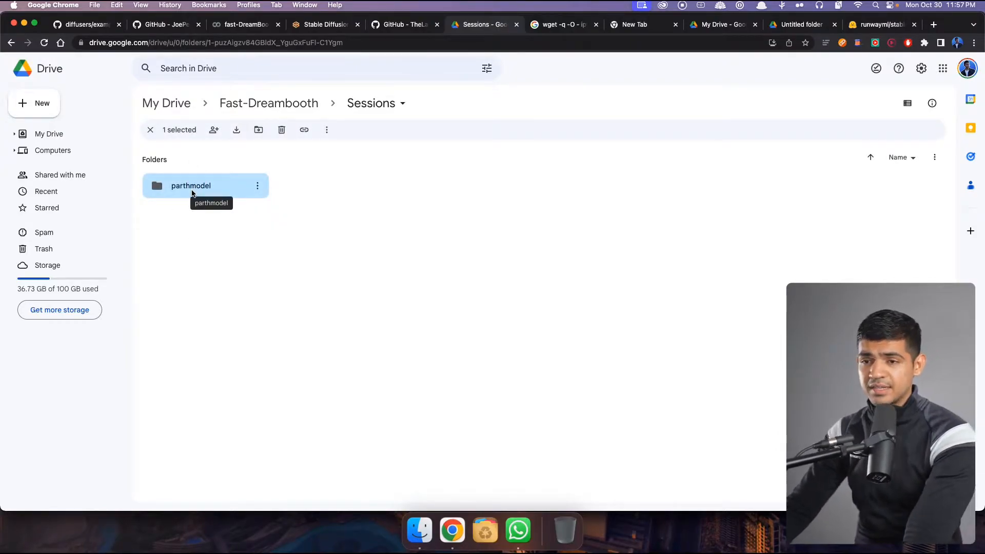
double_click(191, 185)
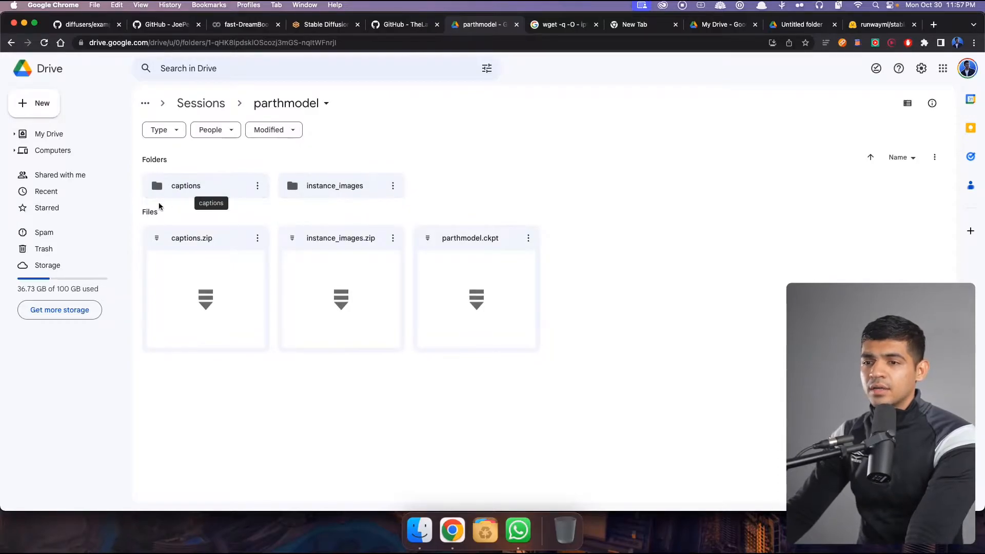
mouse_move(499, 243)
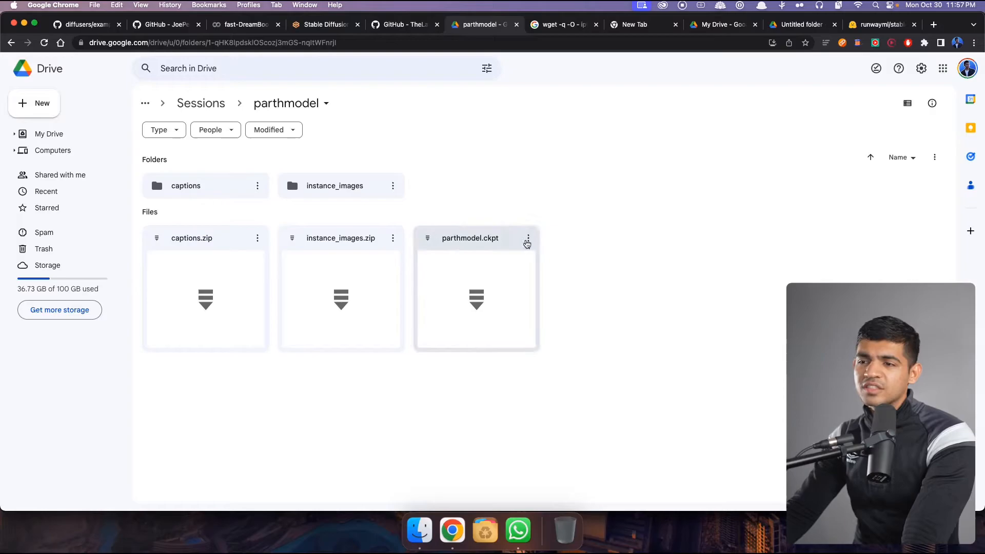
click(528, 238)
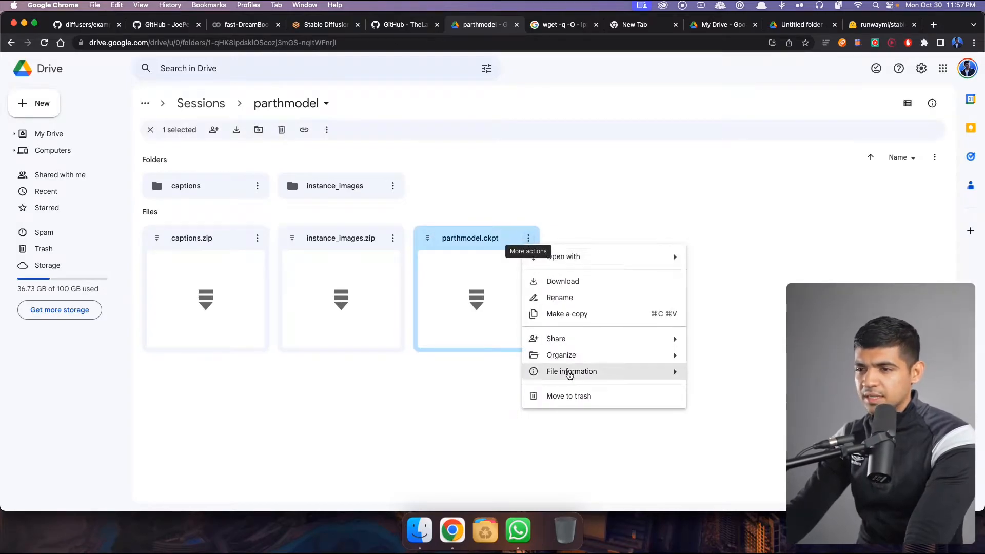
click(571, 371)
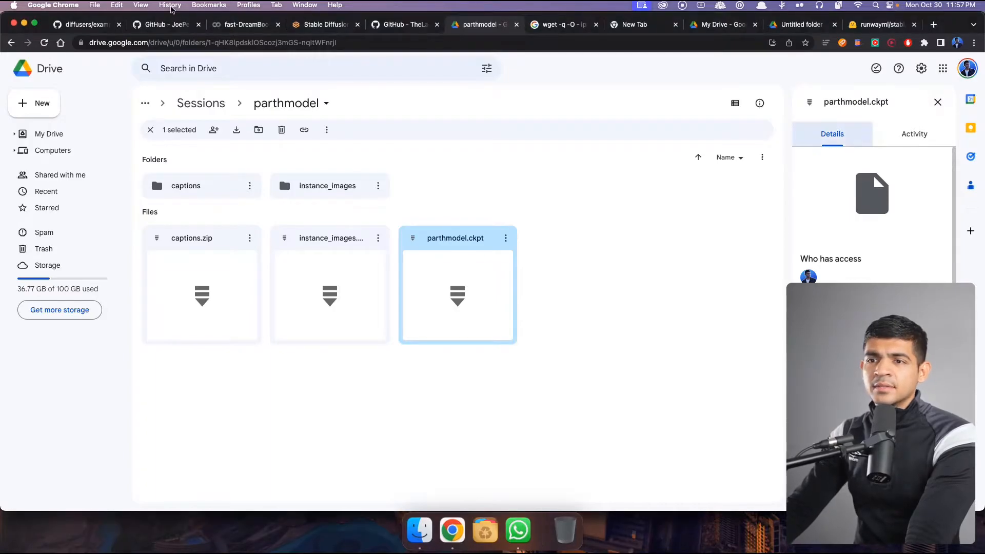
click(244, 25)
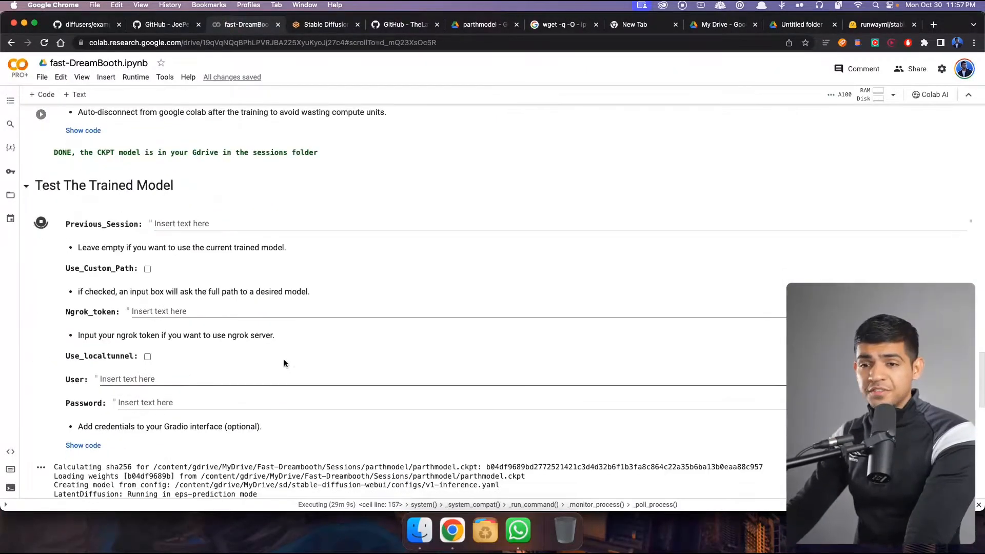
- Scroll the Test The Trained Model output to the loaded model and gradio.live link
click(106, 185)
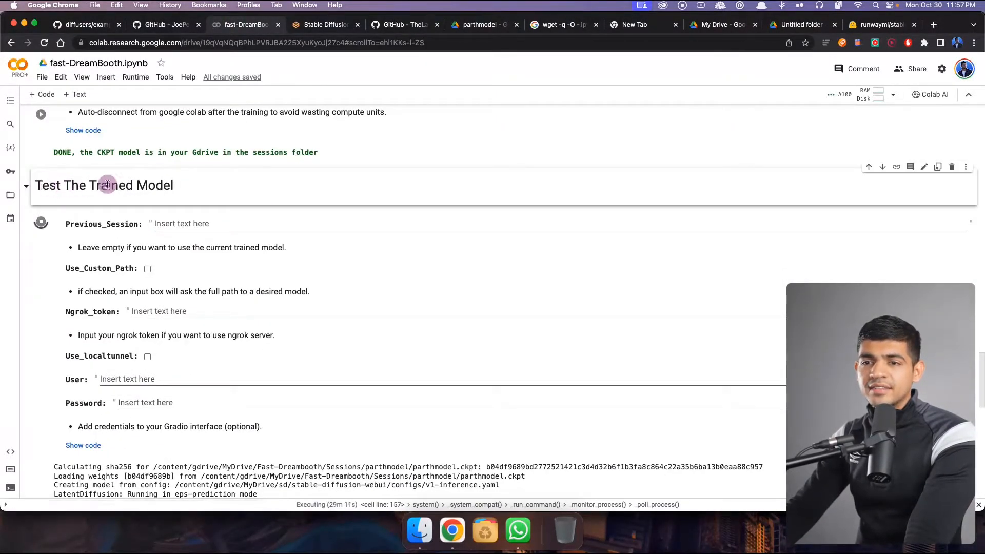
scroll(down, 3)
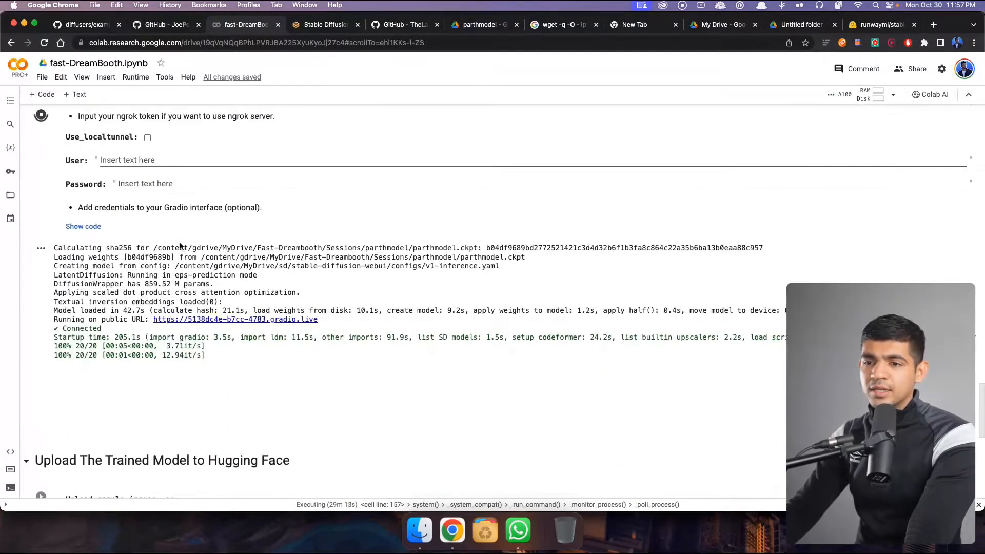
mouse_move(204, 324)
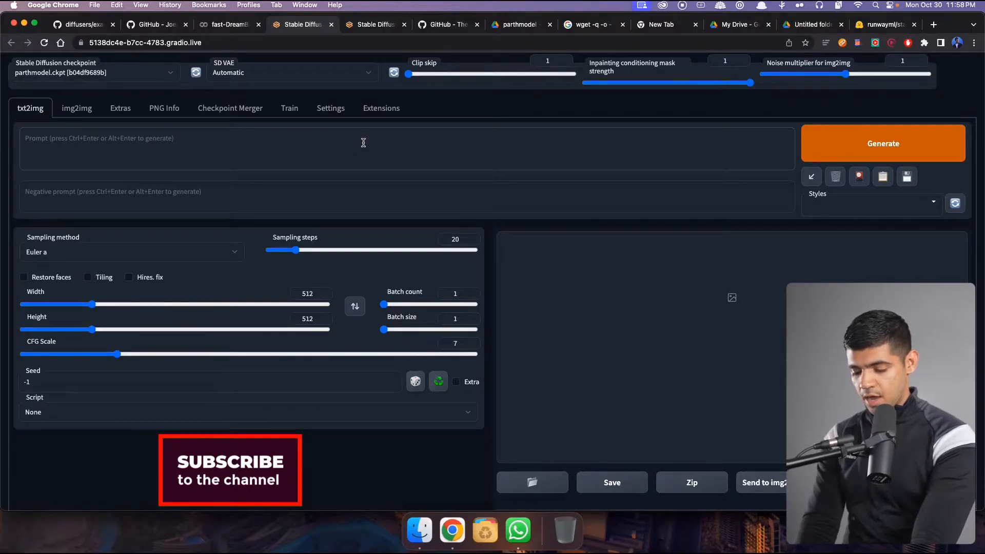
- Enter the prompt 'blue car' and generate an image
text(bluer)
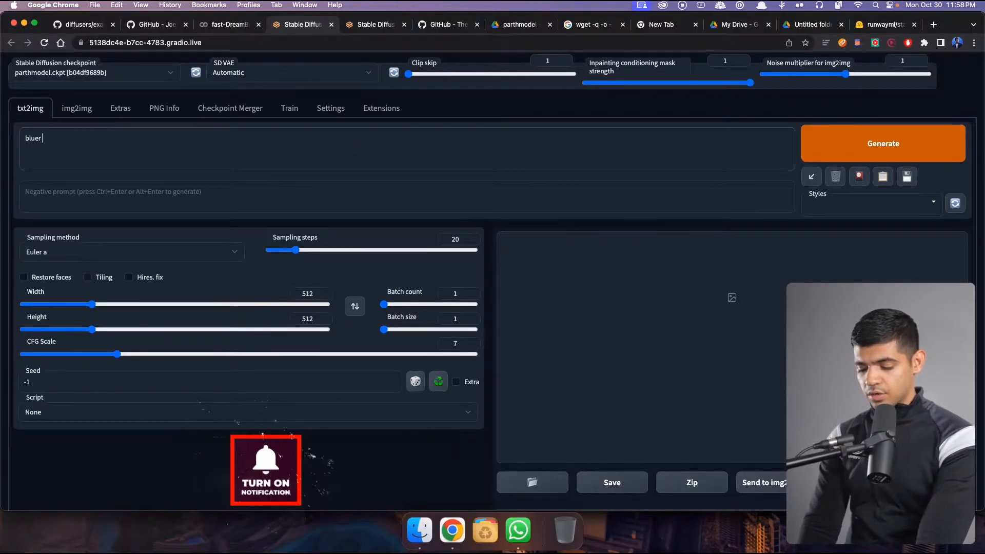
text(cat)
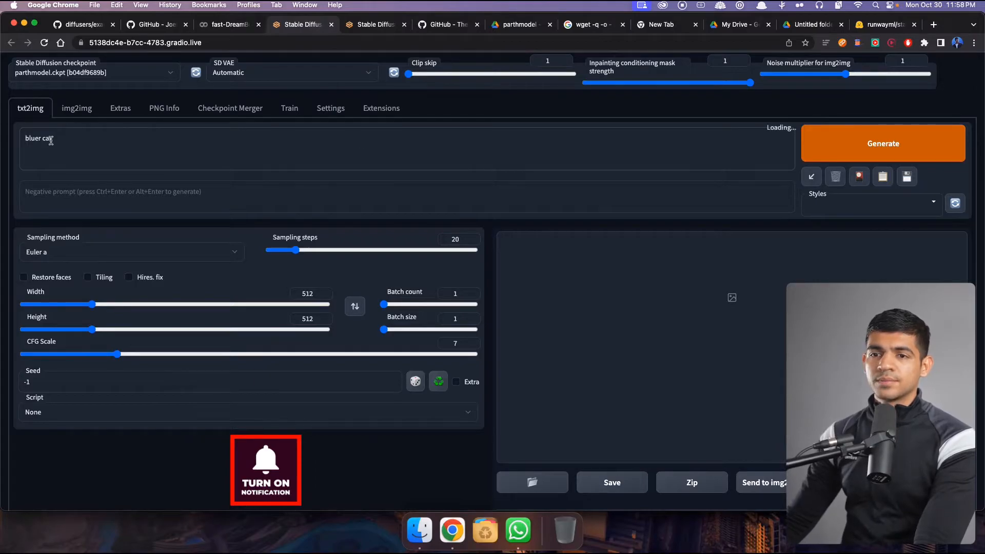
double_click(38, 138)
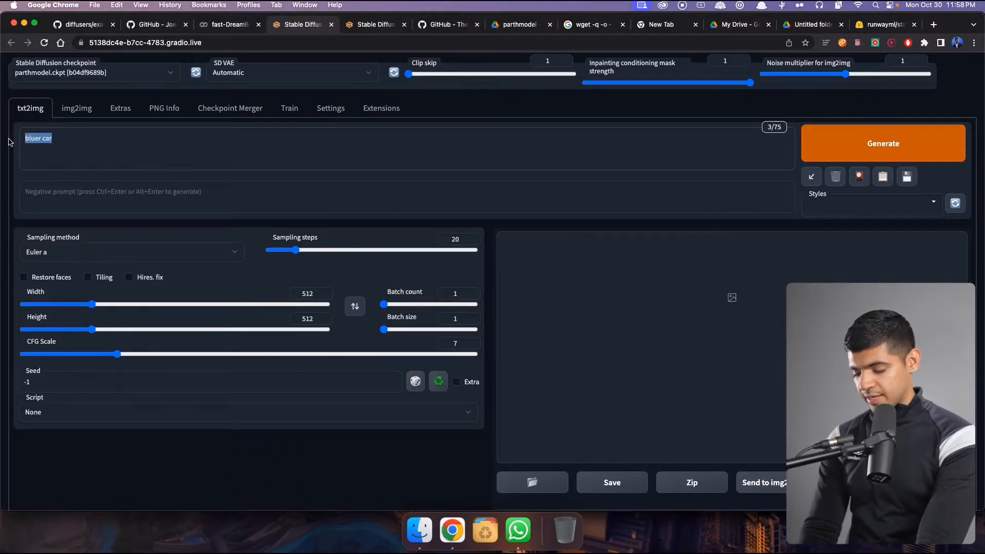
text(blue ca)
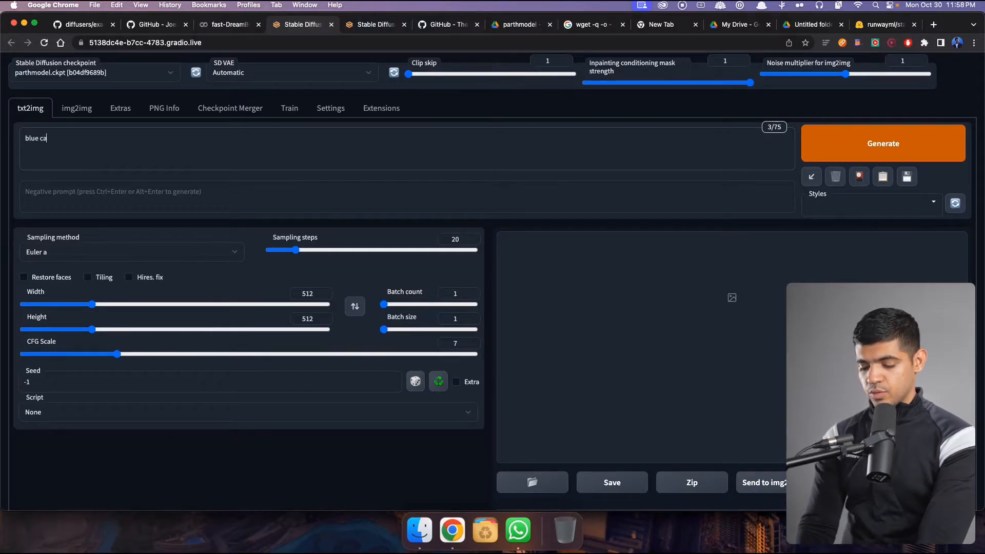
click(883, 143)
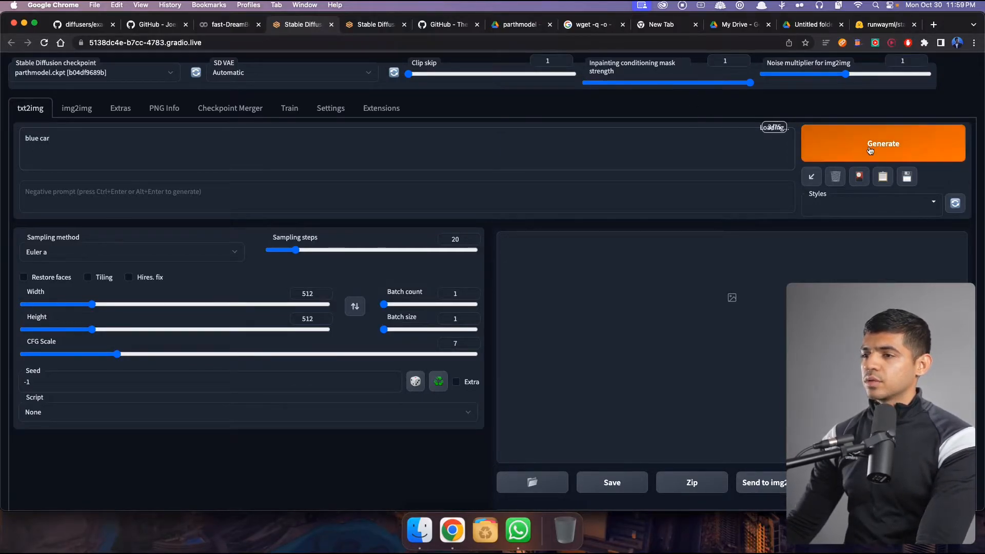
click(882, 143)
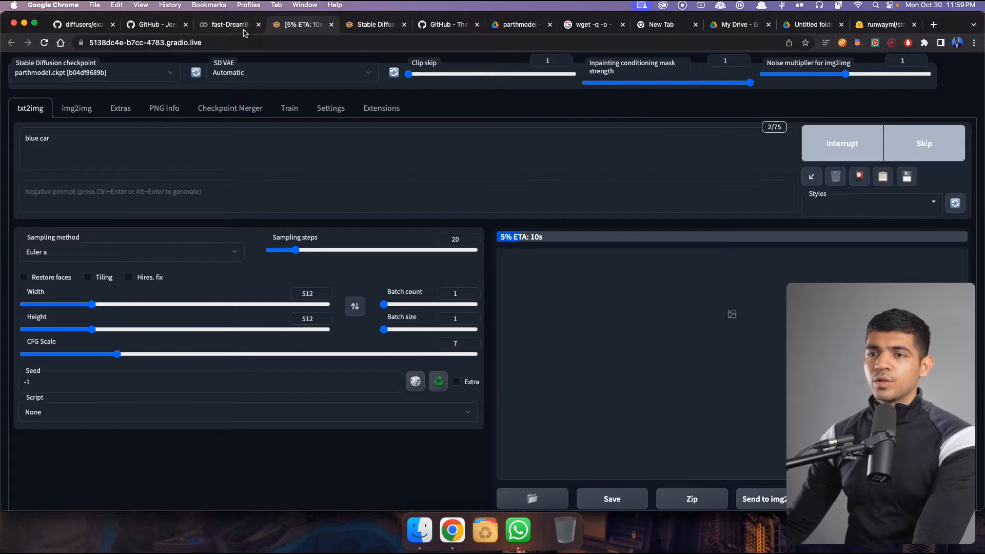
- Open the gradio.live web UI running parthmodel and delete the blue car prompt
click(228, 24)
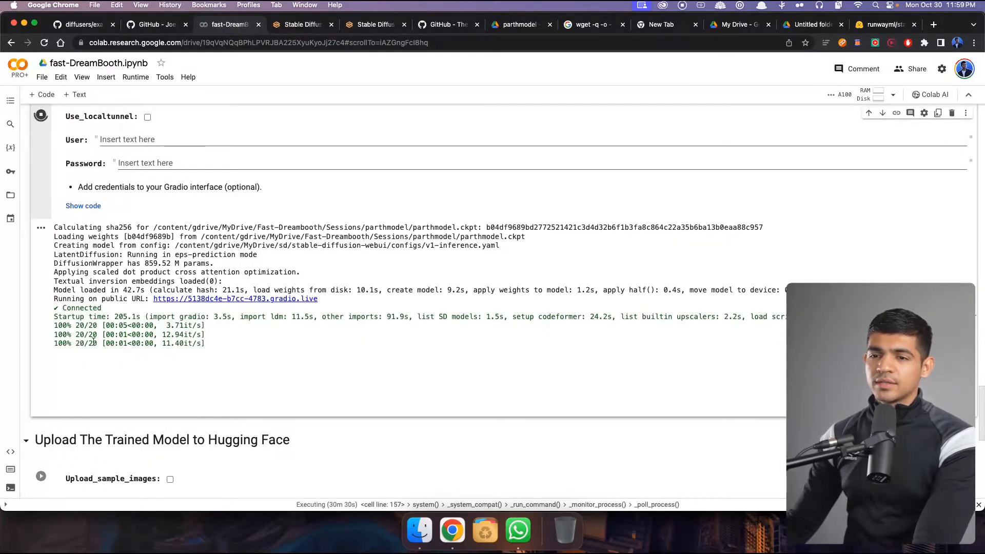
click(302, 25)
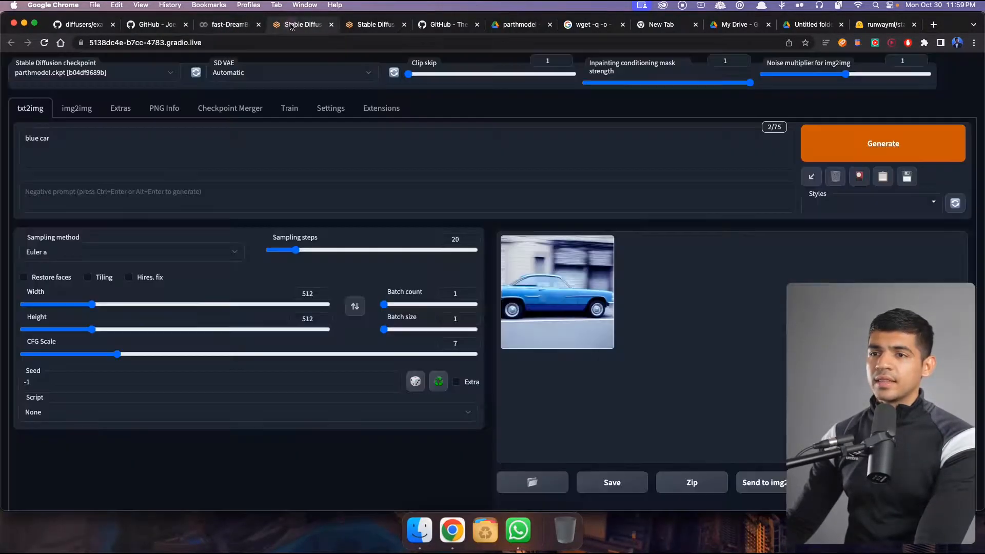
mouse_move(255, 176)
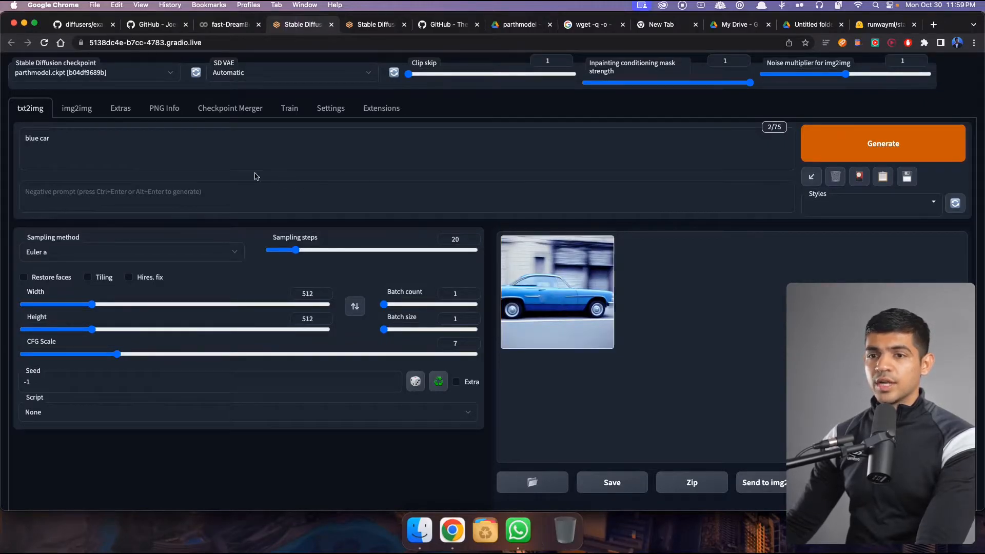
key(Backspace)
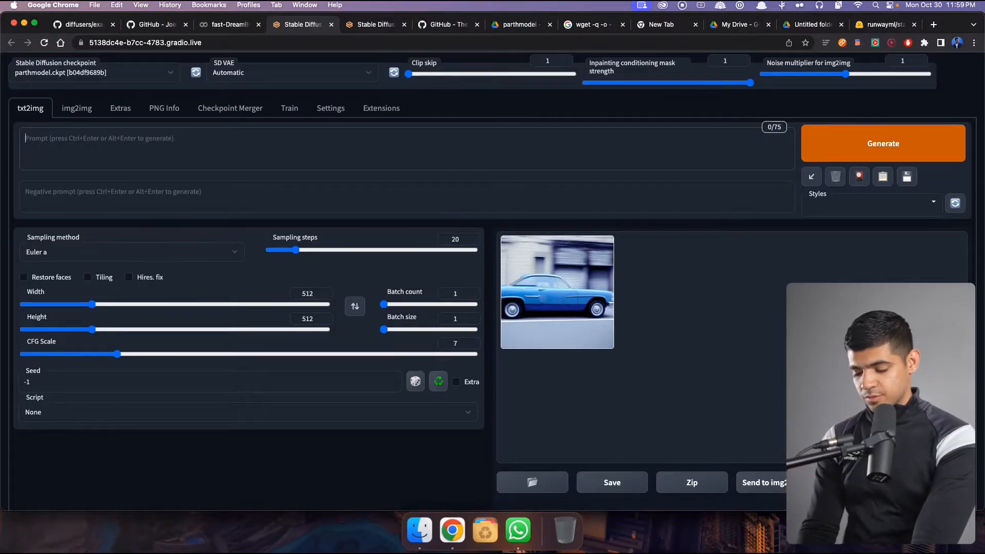
- Generate a portrait from the txt2img prompt 'image of parthdave'
text(part)
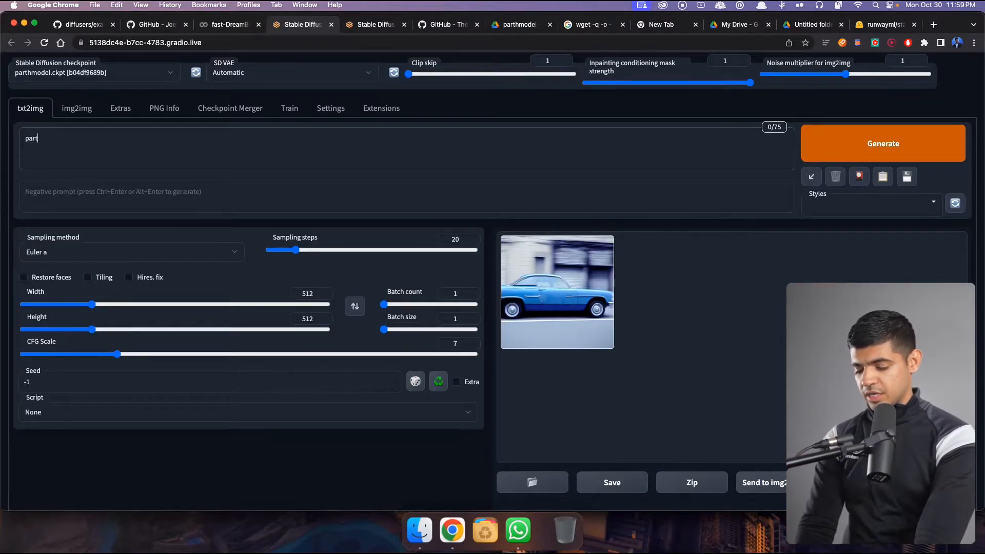
text(hdave)
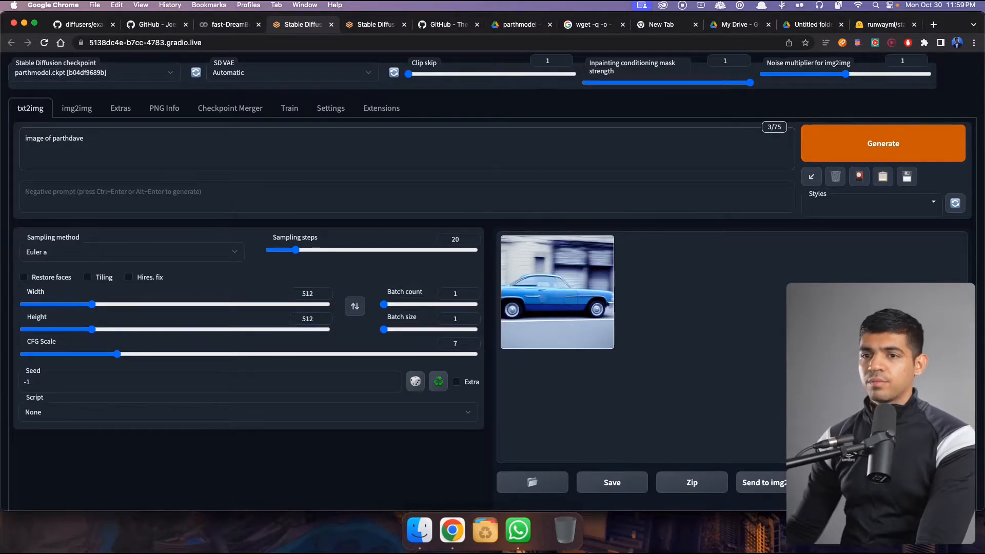
click(882, 143)
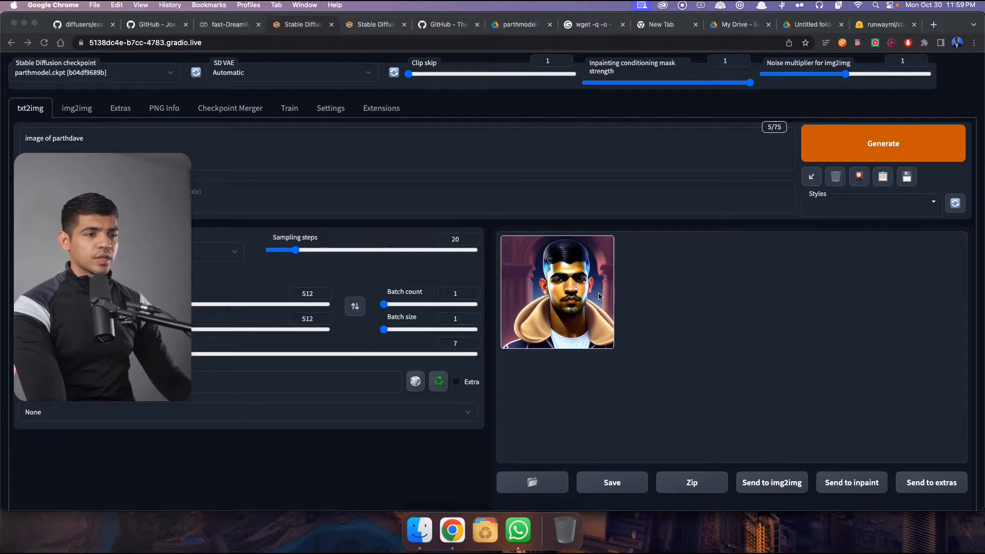
mouse_move(704, 286)
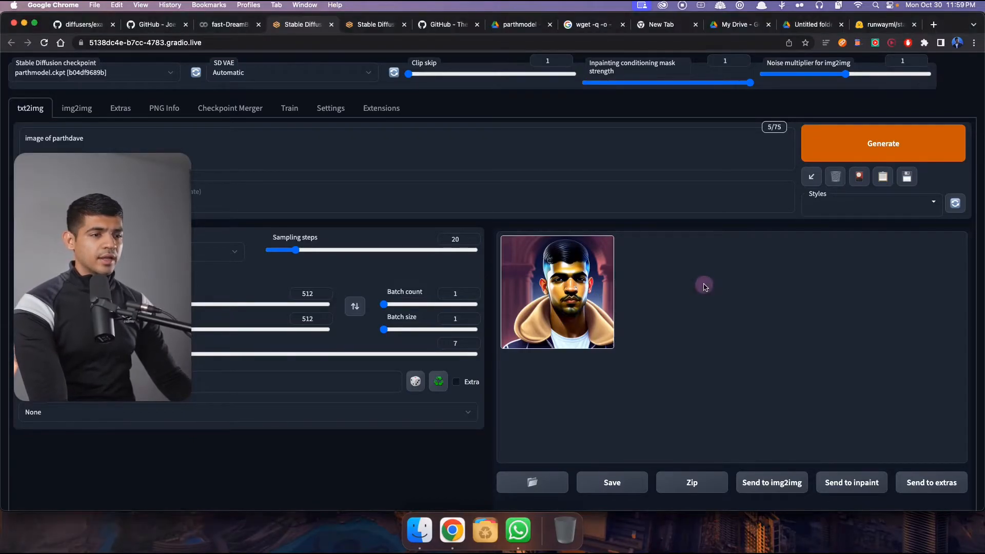
click(556, 292)
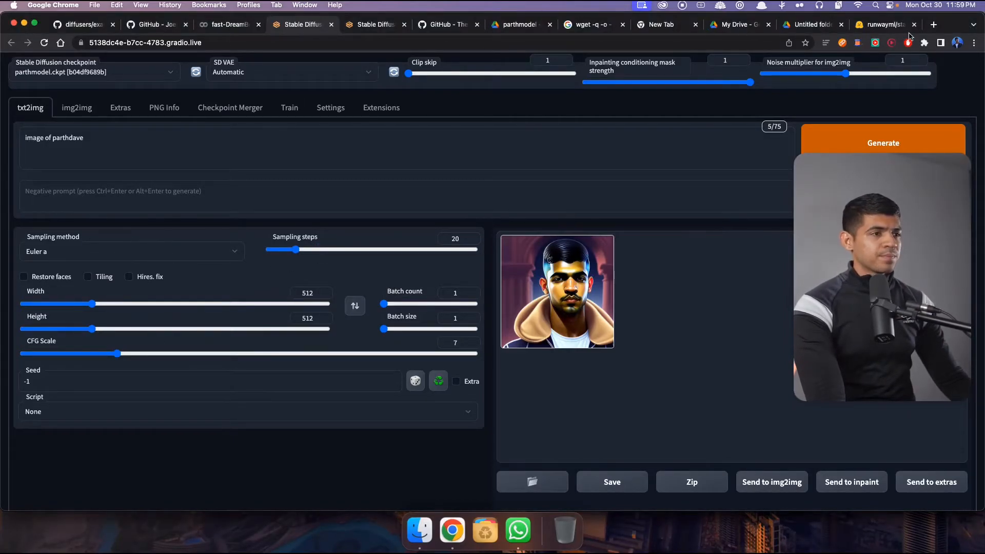
- Search Google for 'lexia ai' in a new tab and open the Lexica site
click(934, 25)
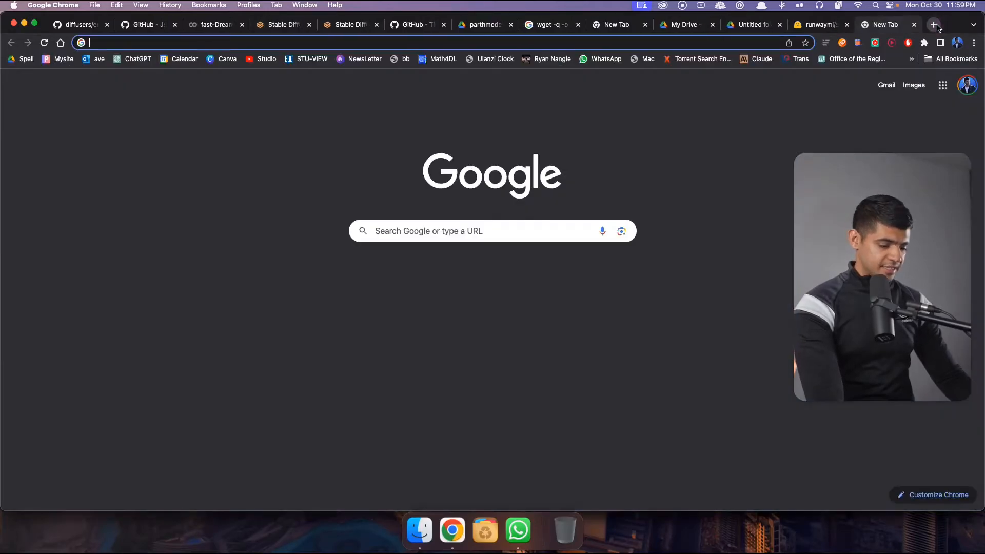
text(lexia ai)
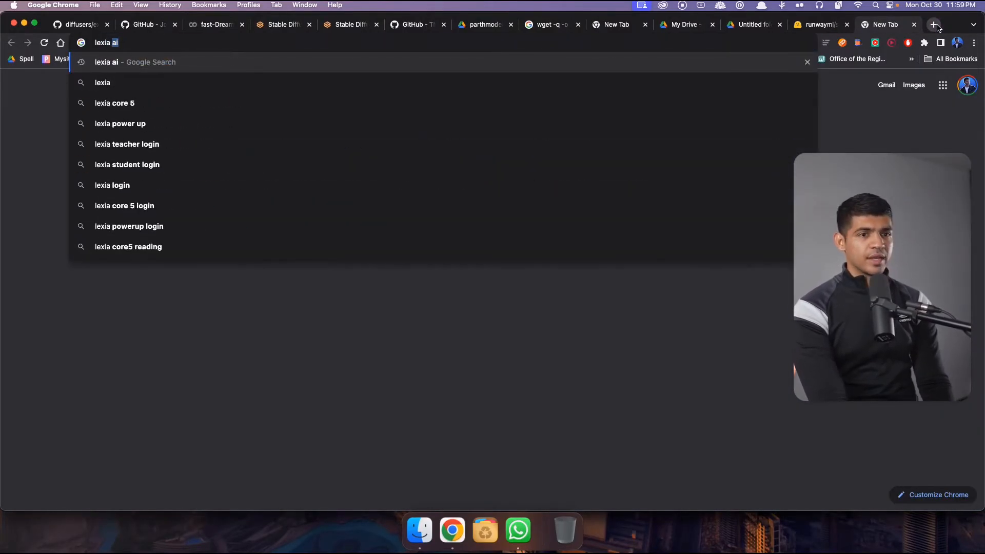
key(Return)
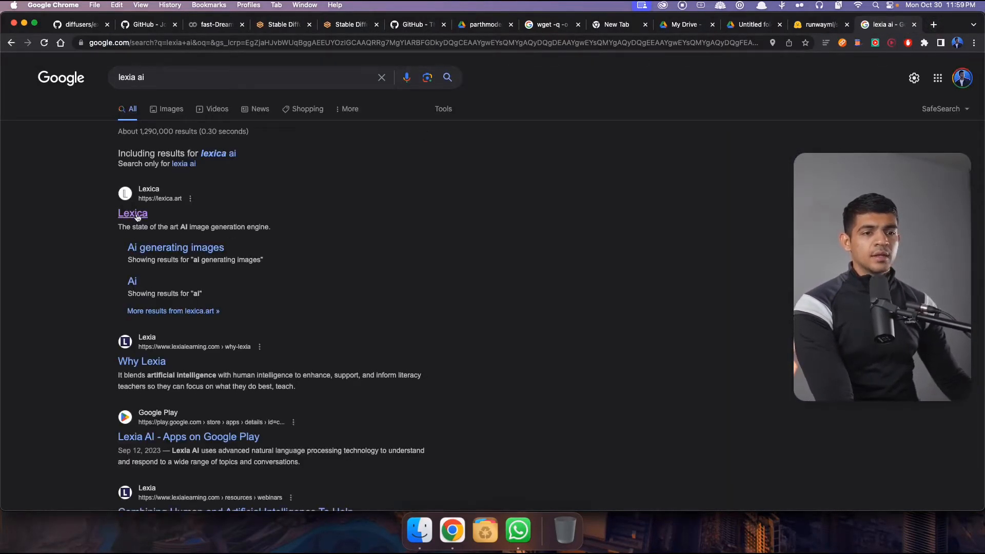
click(132, 213)
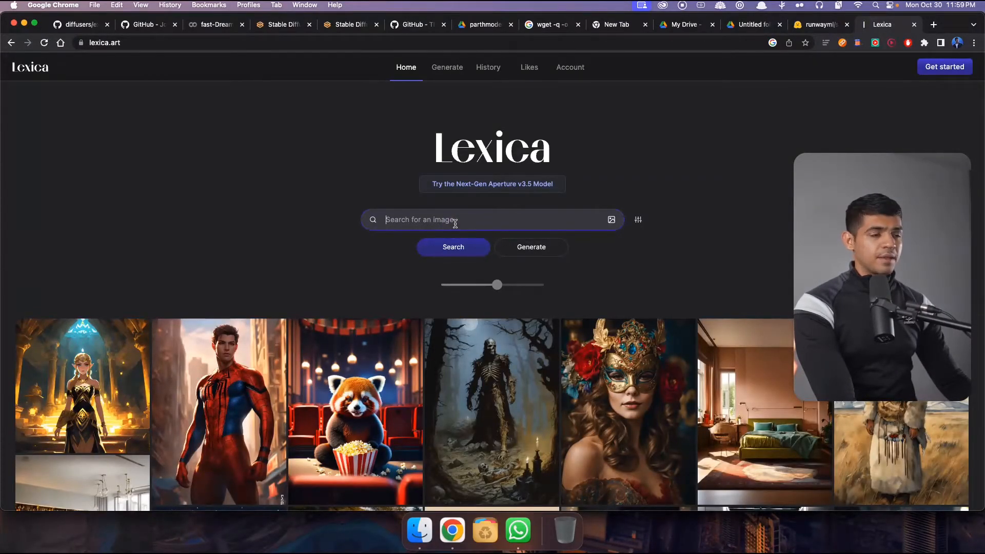
- Search Lexica for 'obama' and copy the 'Barack obama in space' image prompt
text(obam)
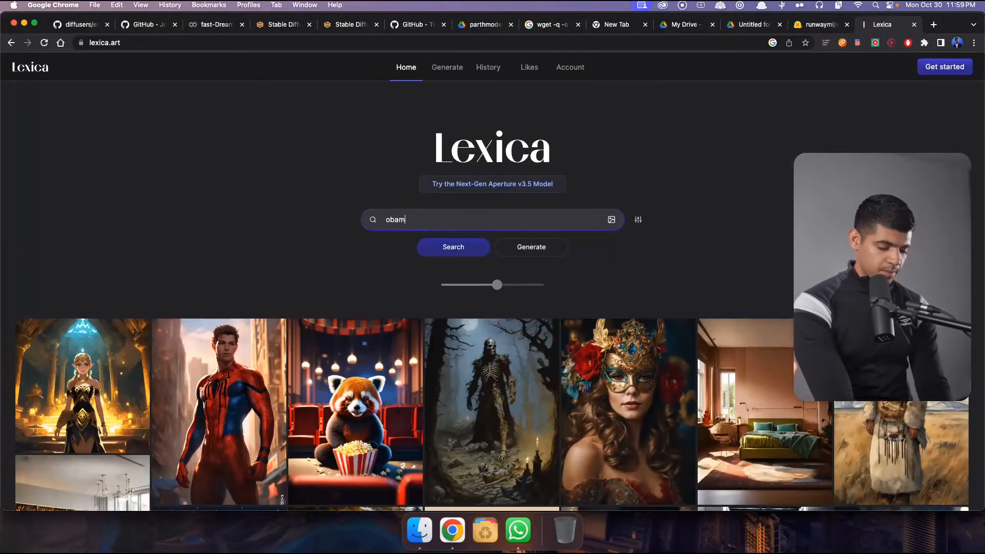
click(453, 246)
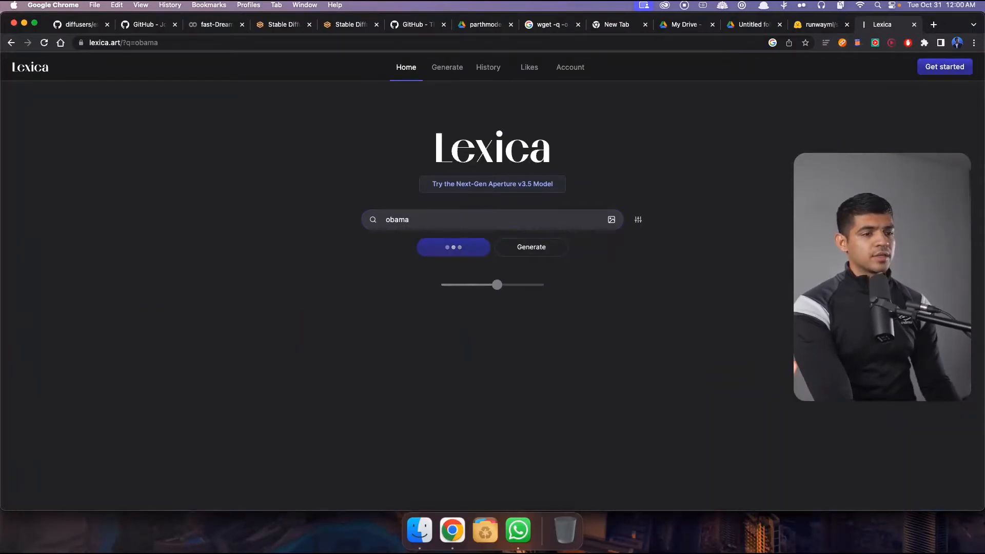
click(453, 246)
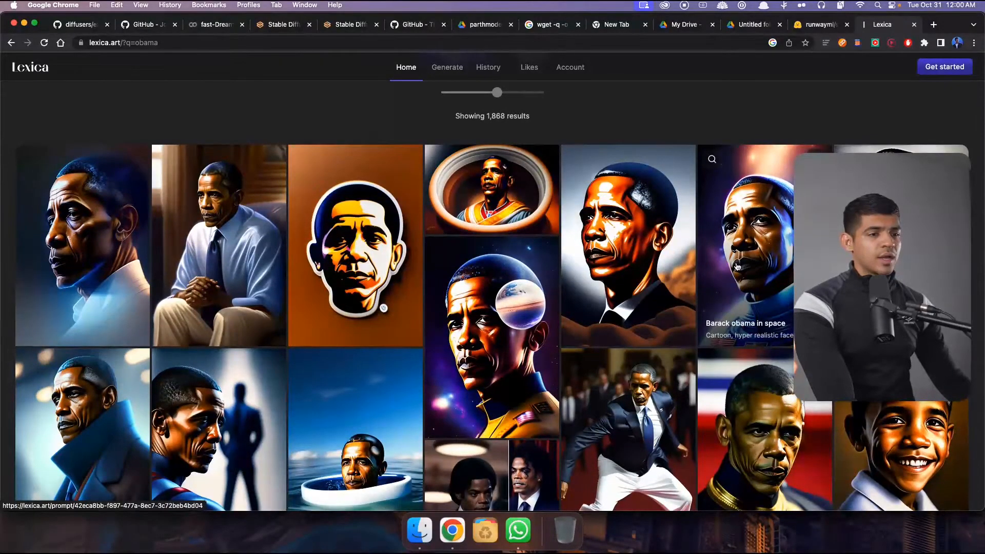
click(746, 246)
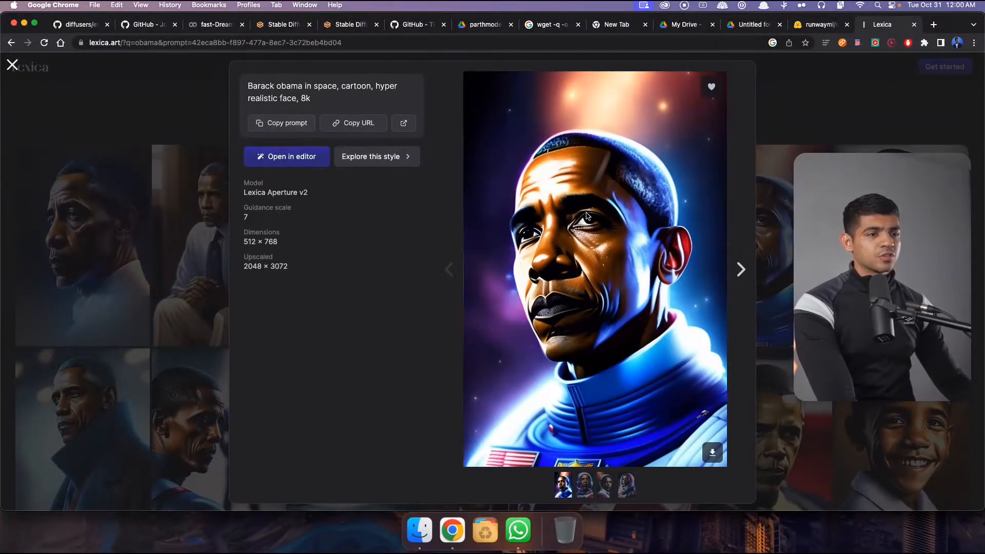
click(281, 123)
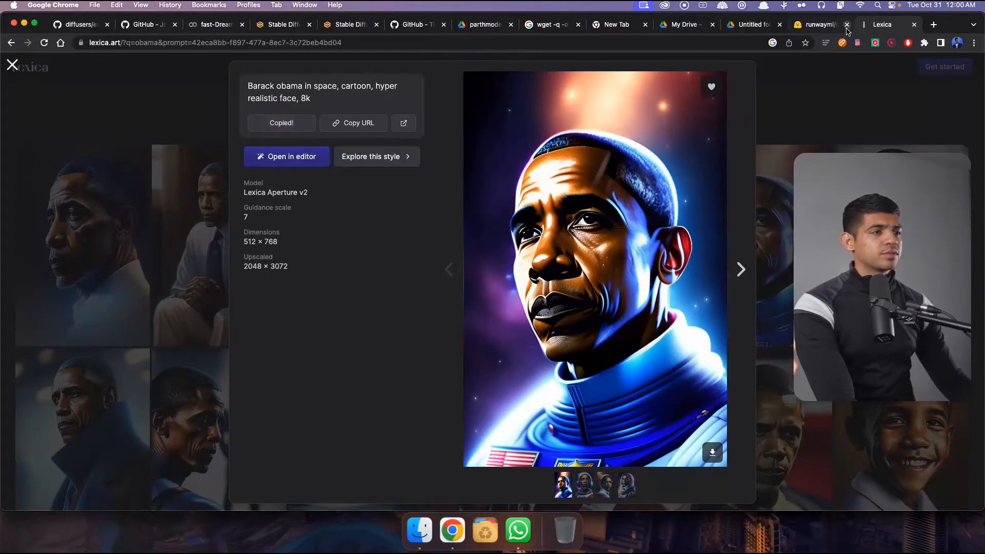
click(283, 25)
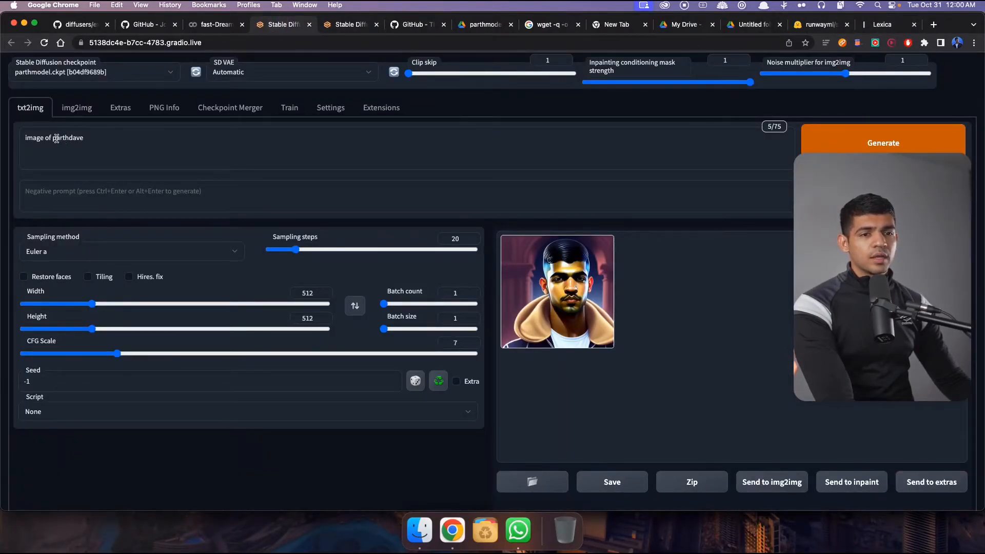
- Generate from the prompt 'parthdave in space, cartoon, hyper realistic face, 8k'
double_click(39, 137)
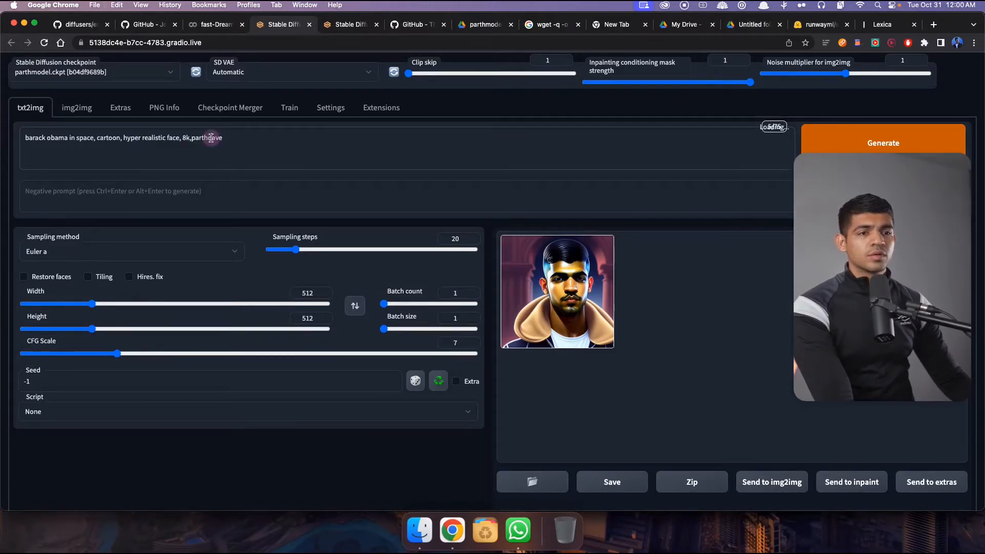
key(backspace)
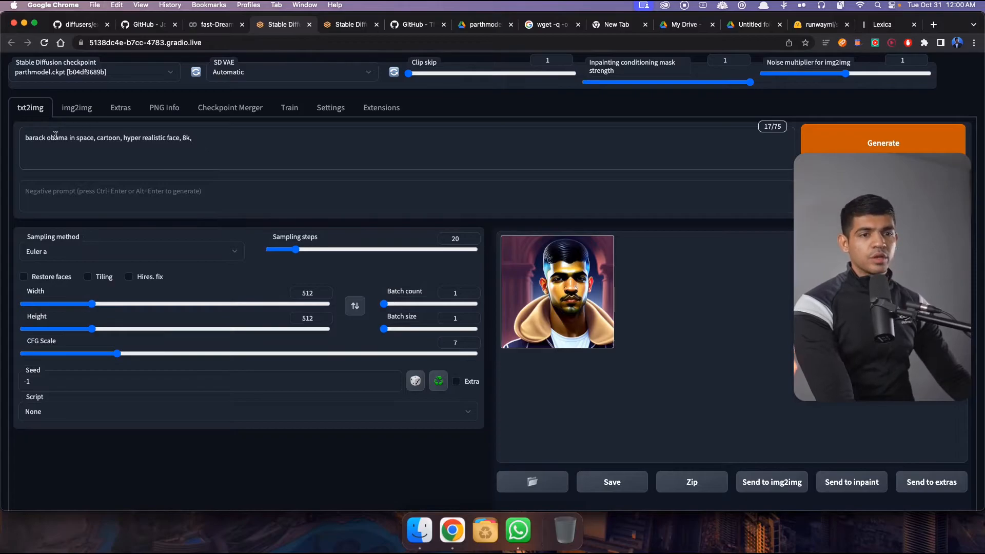
text(parthdave)
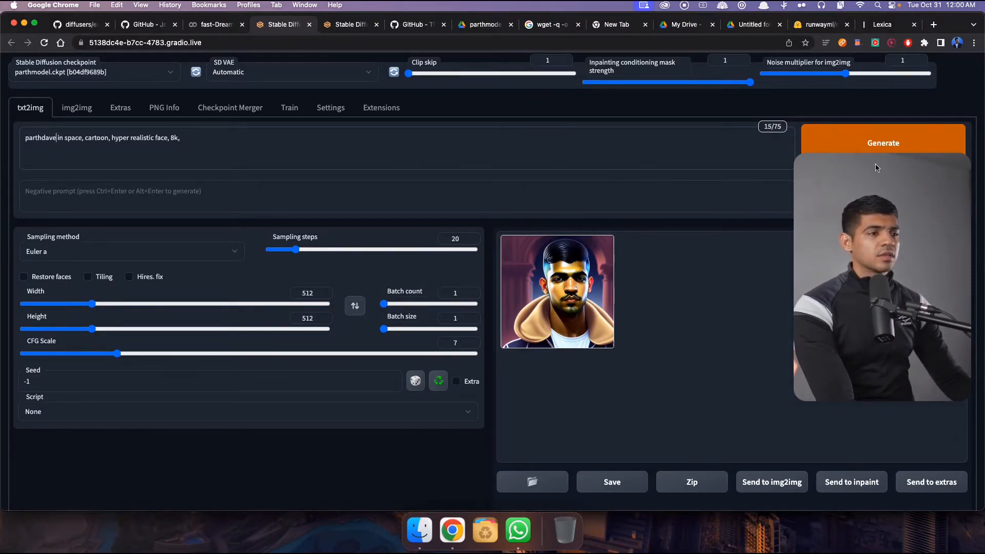
click(883, 143)
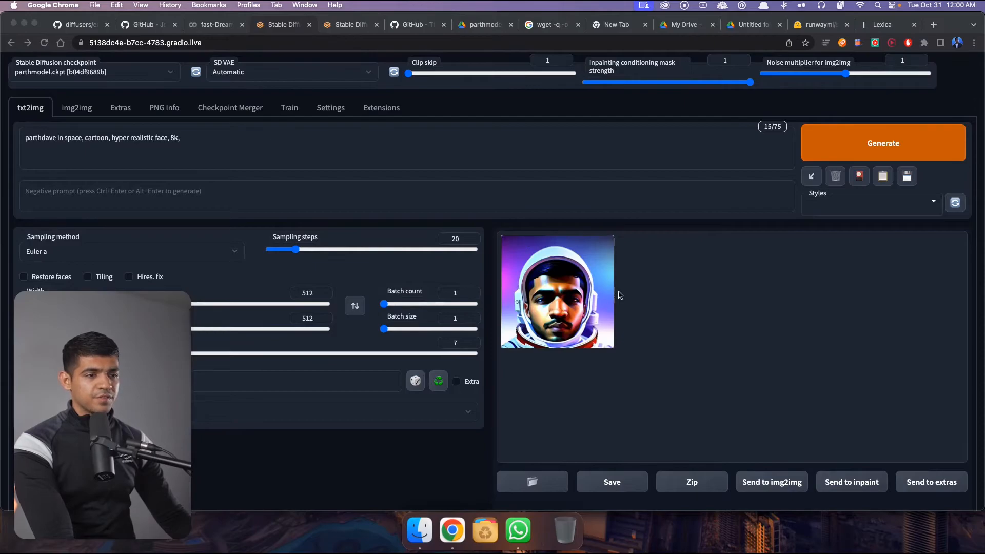
mouse_move(597, 300)
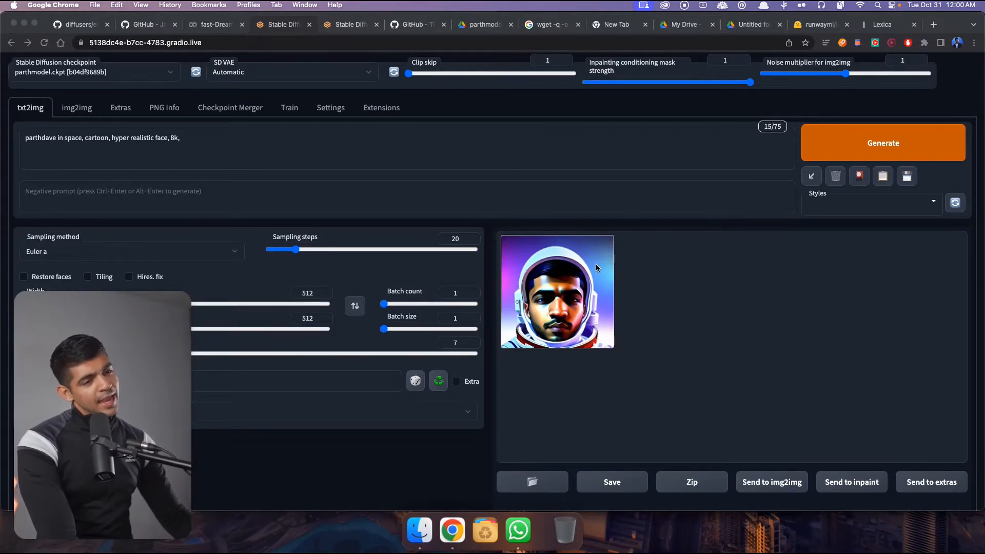
click(882, 25)
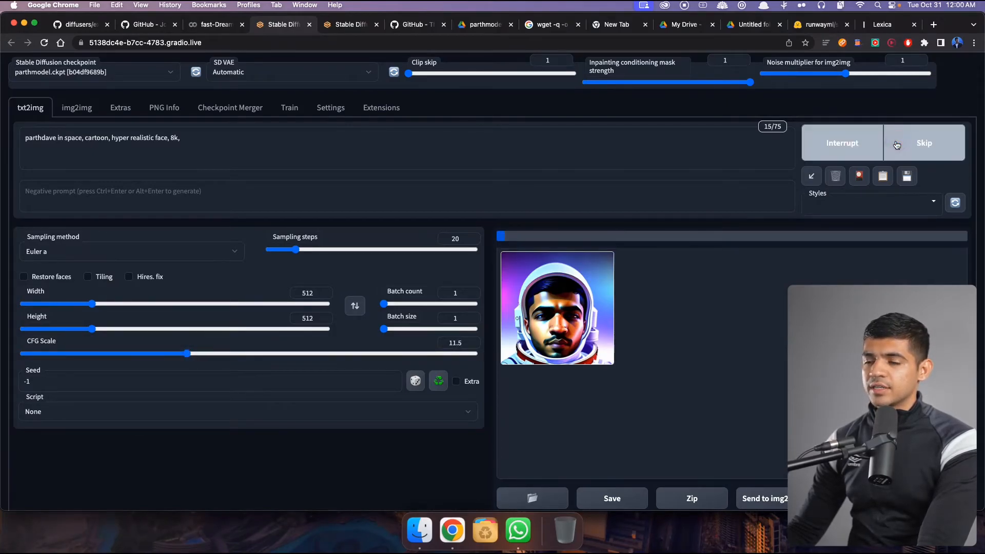
mouse_move(897, 145)
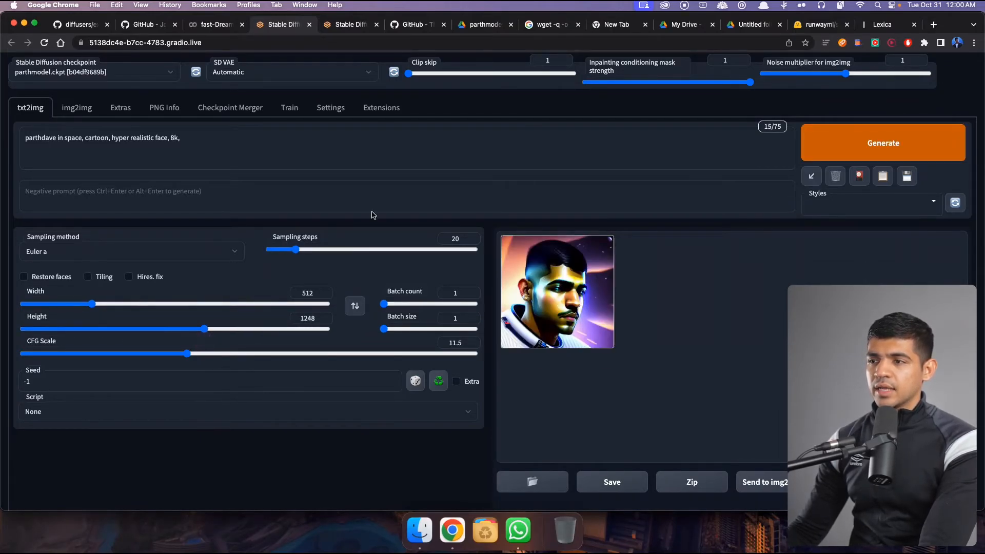
- Regenerate the astronaut image with CFG 11.5 at 1256×1248 resolution
click(882, 142)
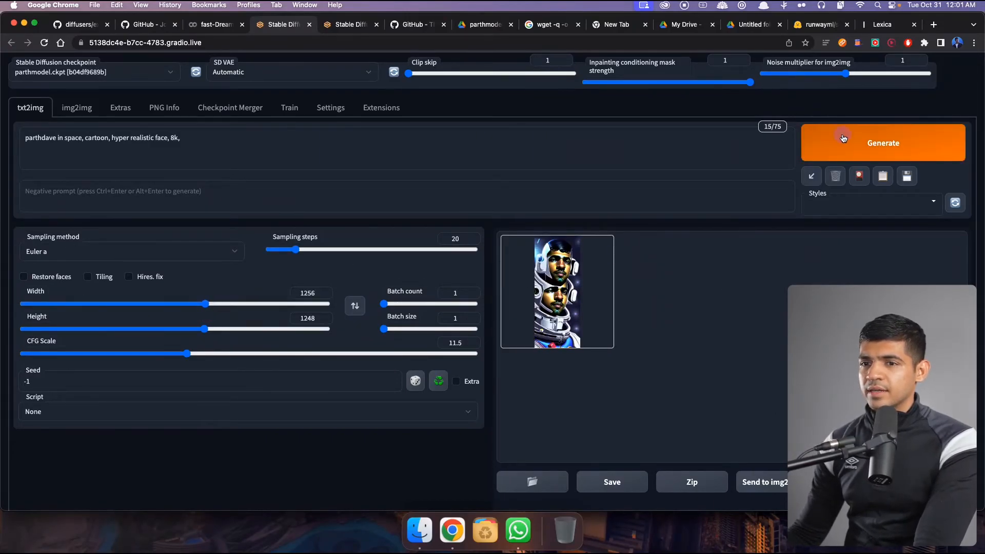
click(882, 142)
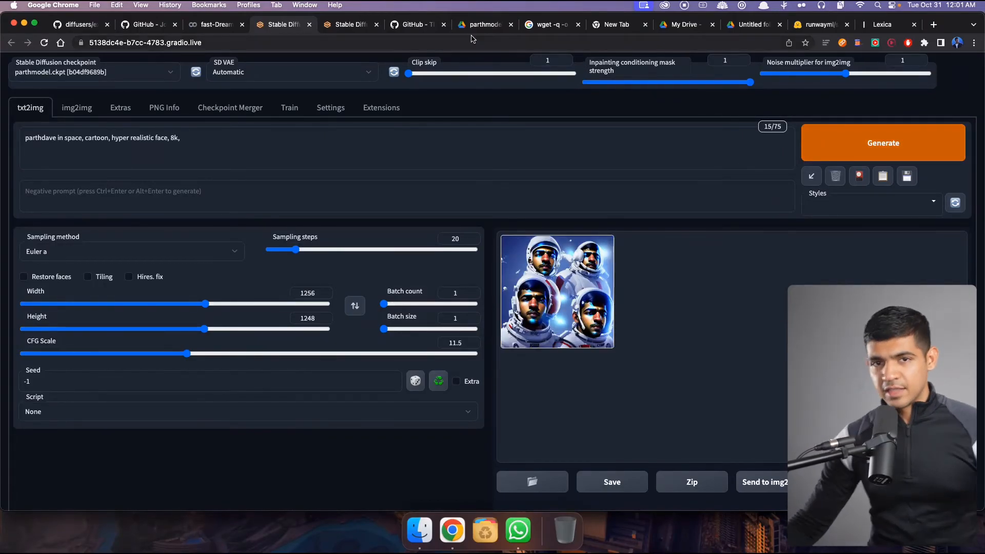
- Browse the parthmodel Drive gallery of portraits in armour and business suits
click(483, 25)
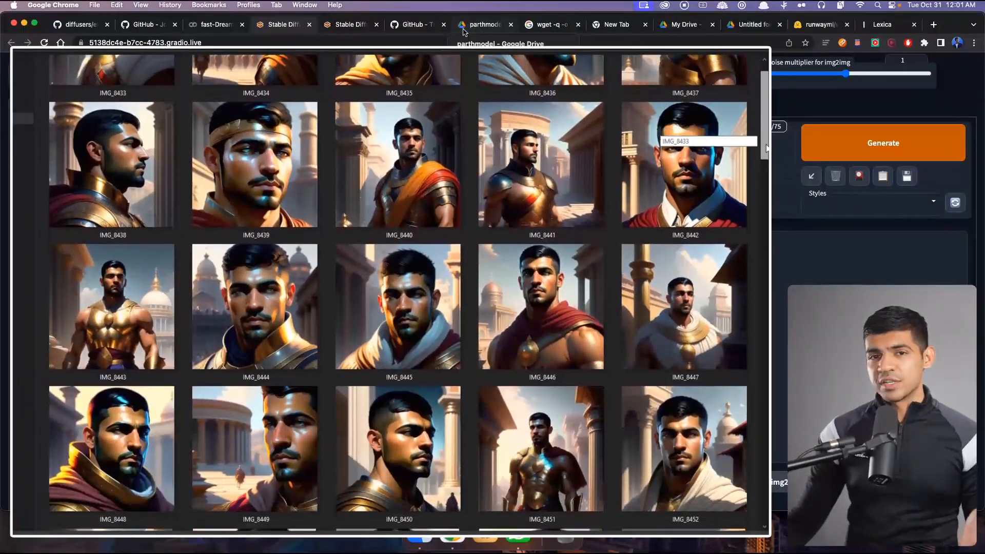
scroll(down, 3)
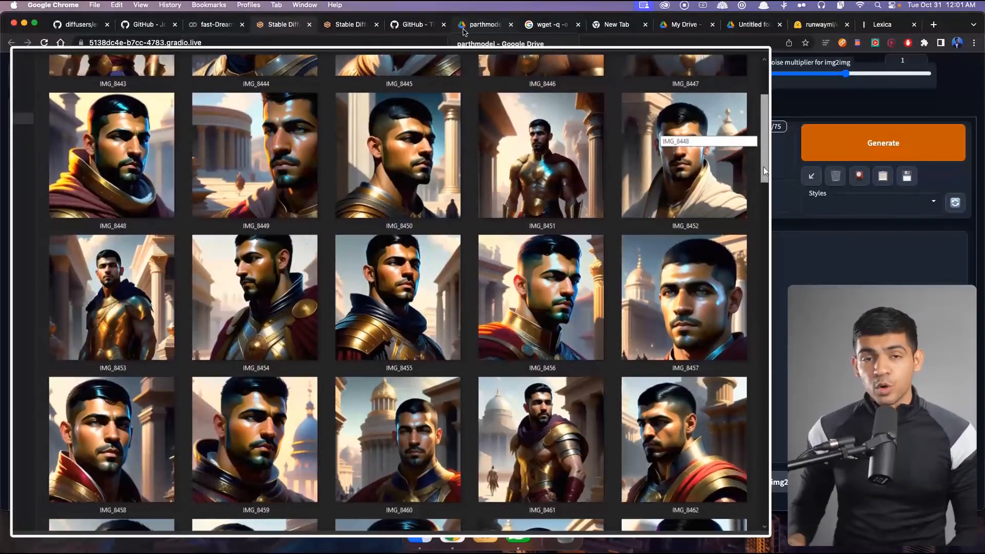
scroll(down, 3)
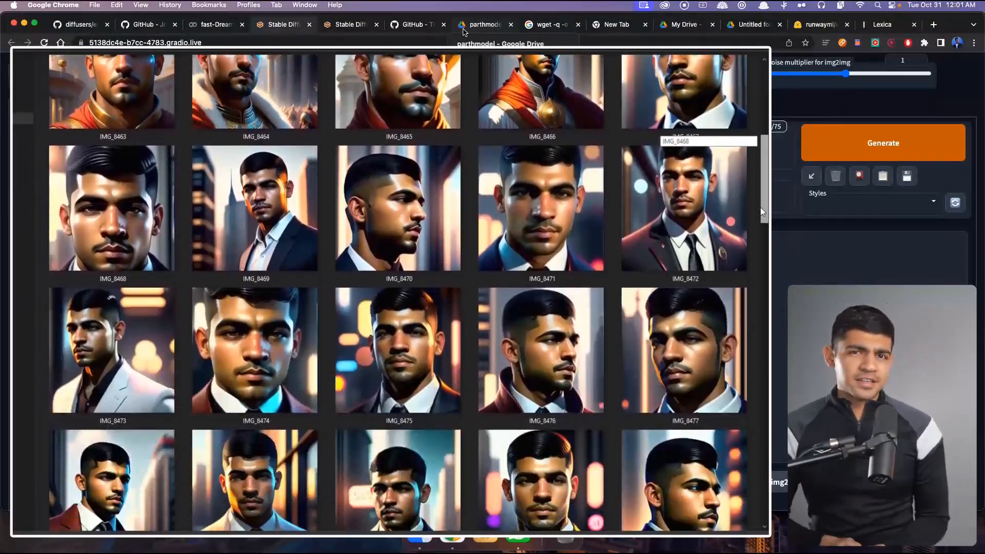